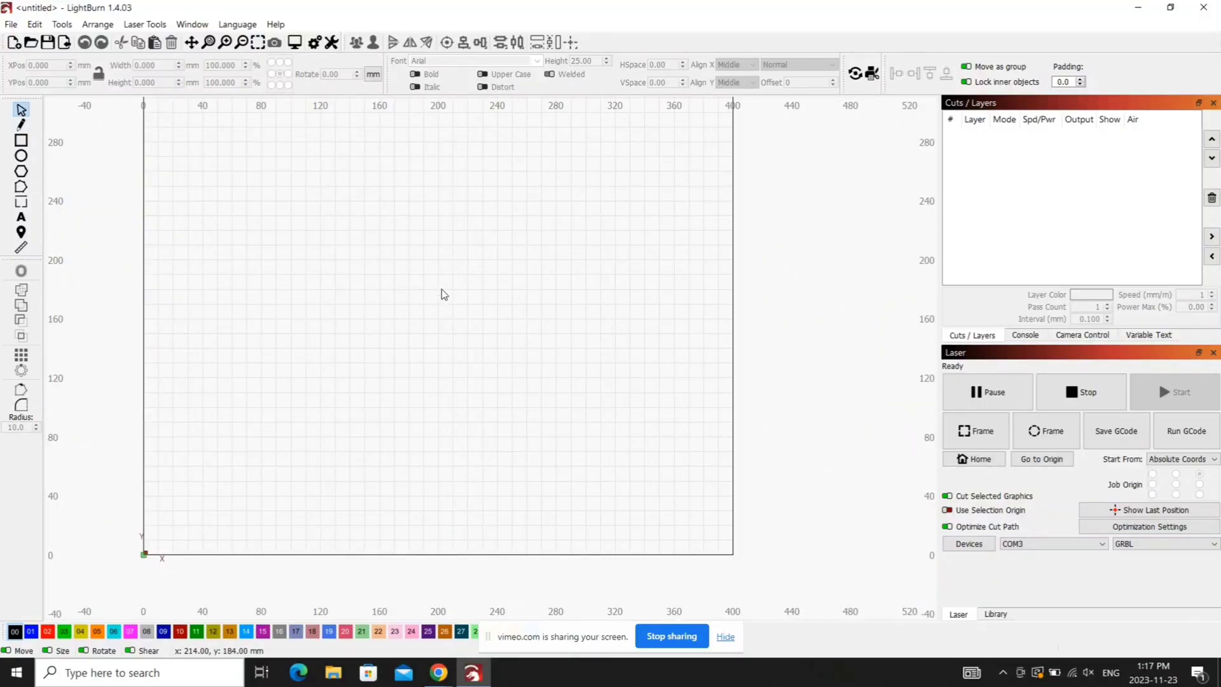
mouse_move(404, 380)
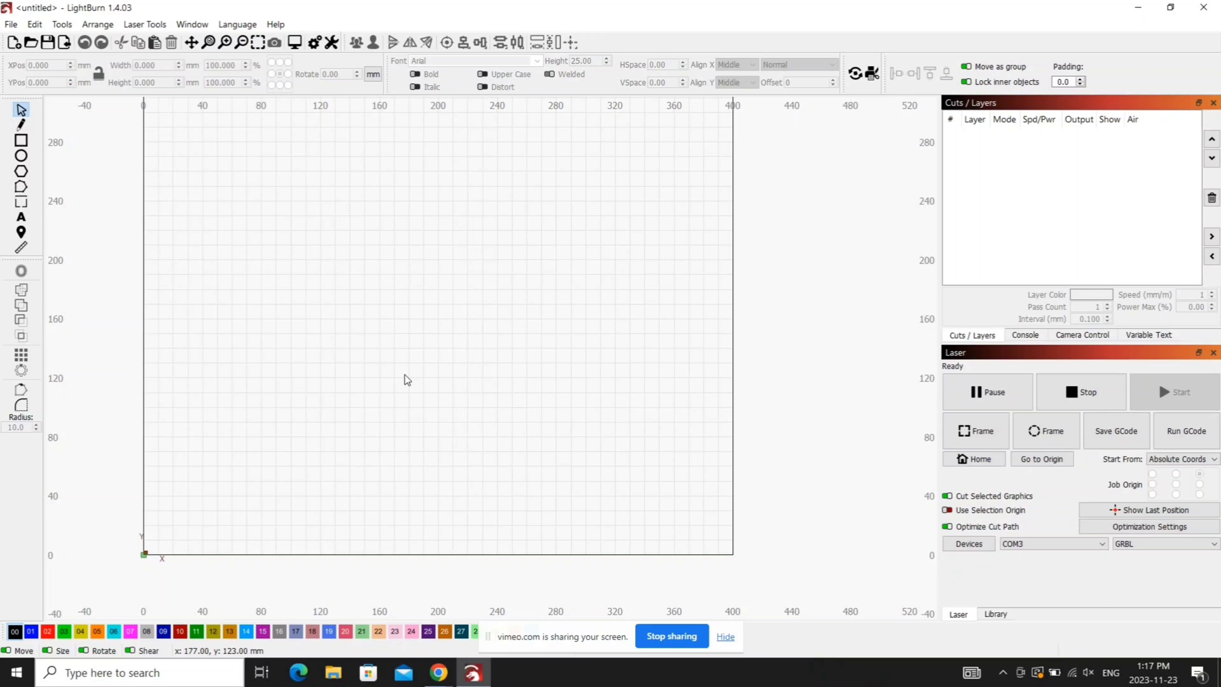
mouse_move(440, 391)
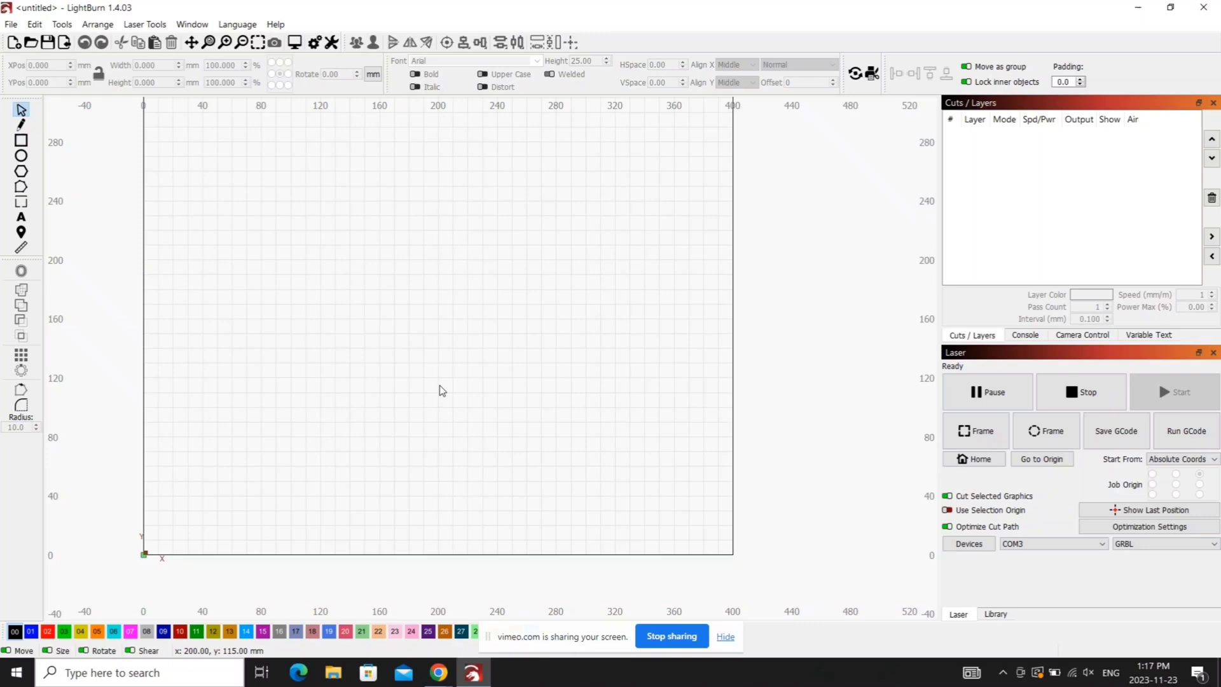
mouse_move(1145, 555)
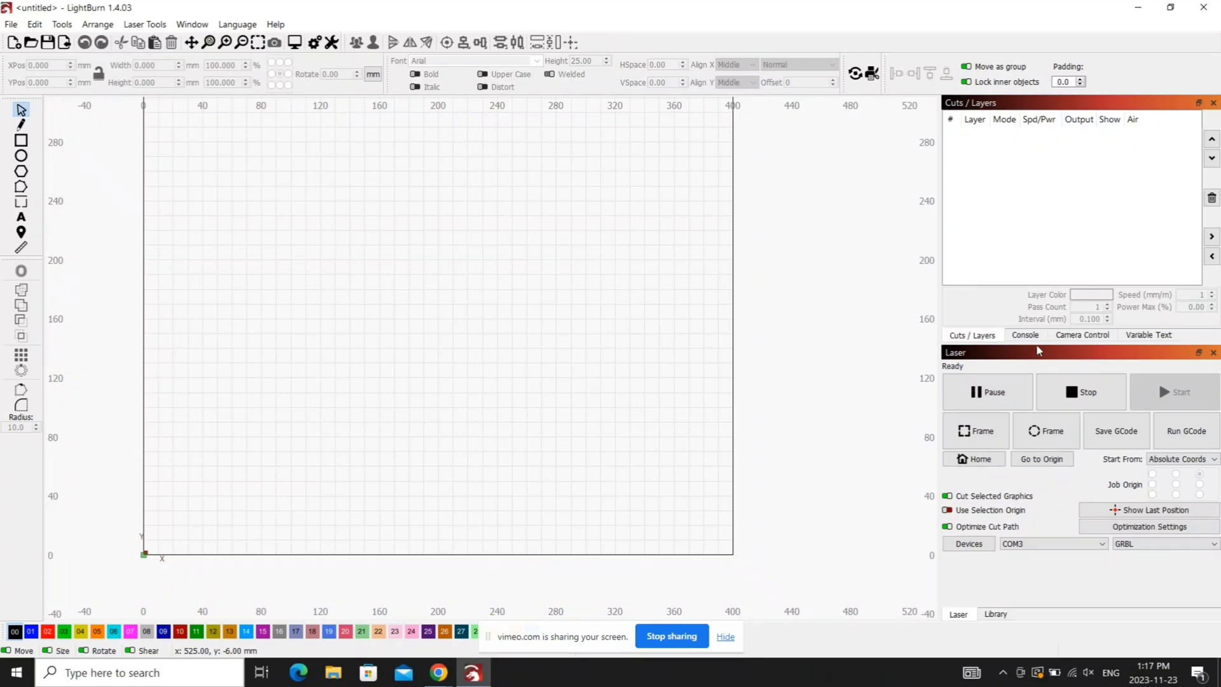
mouse_move(1020, 354)
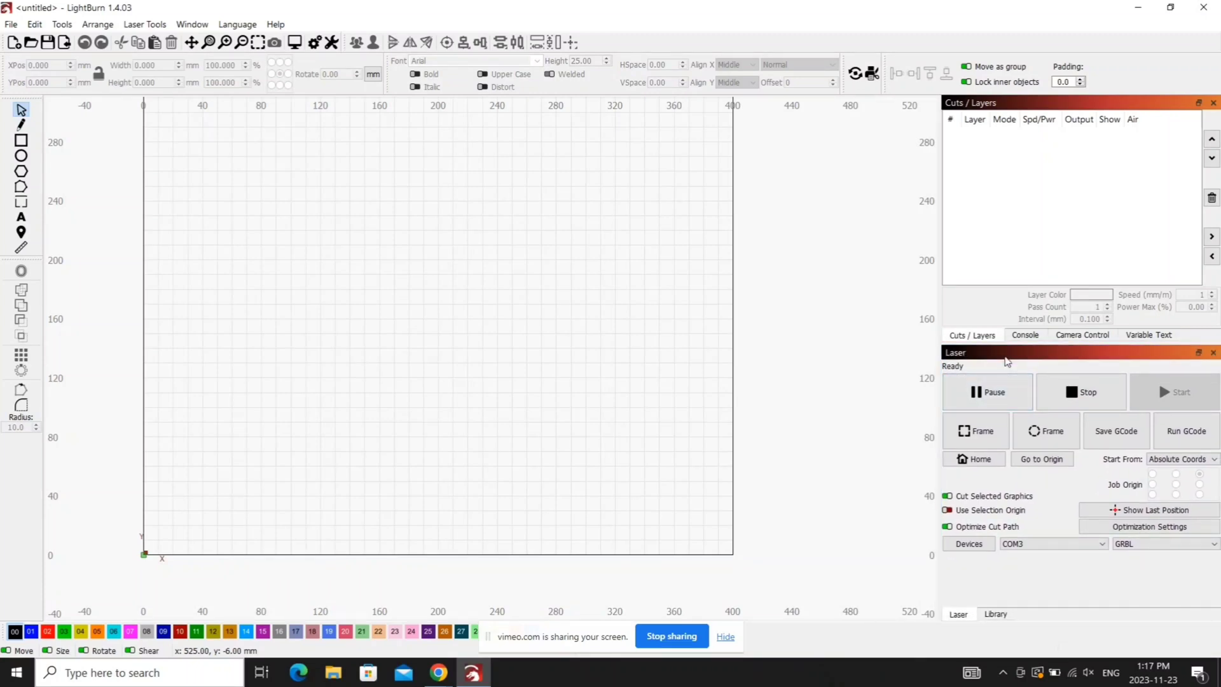
mouse_move(448, 433)
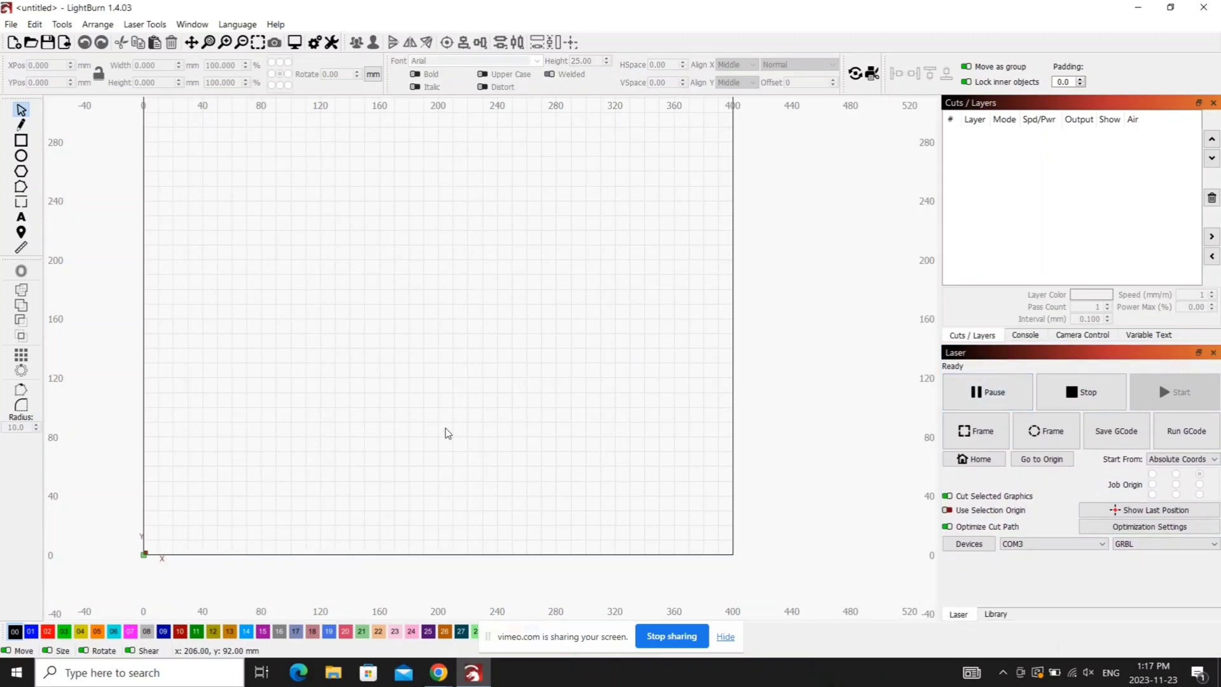
mouse_move(439, 672)
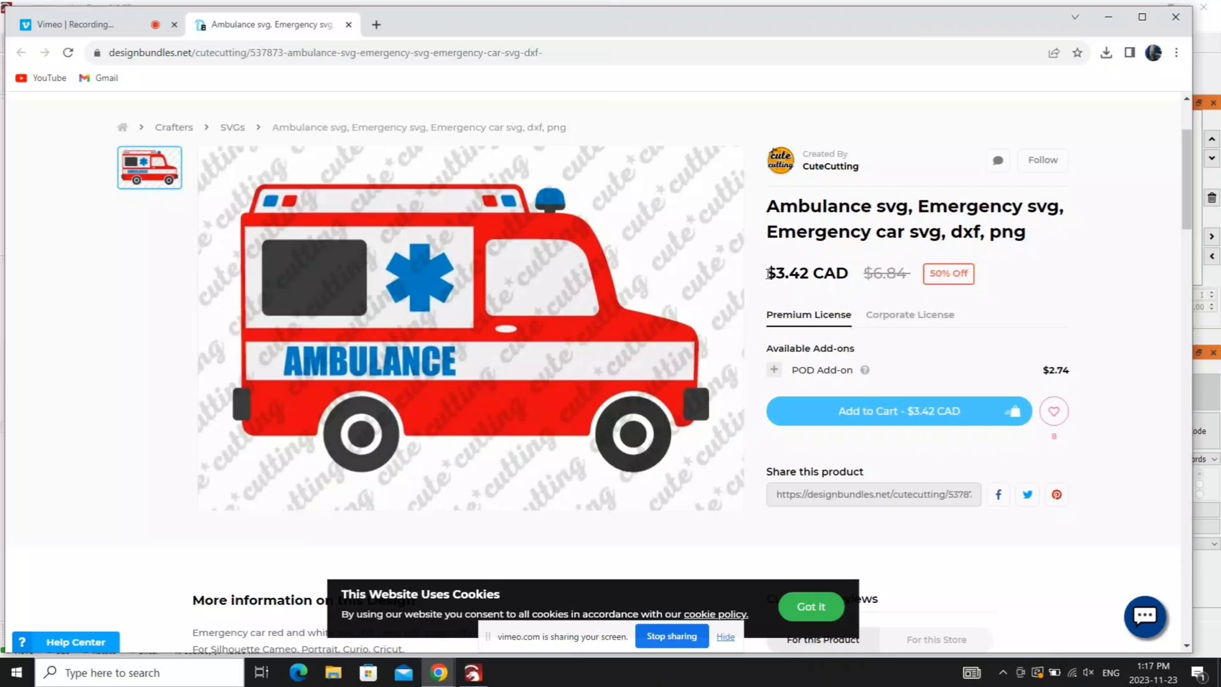
mouse_move(535, 320)
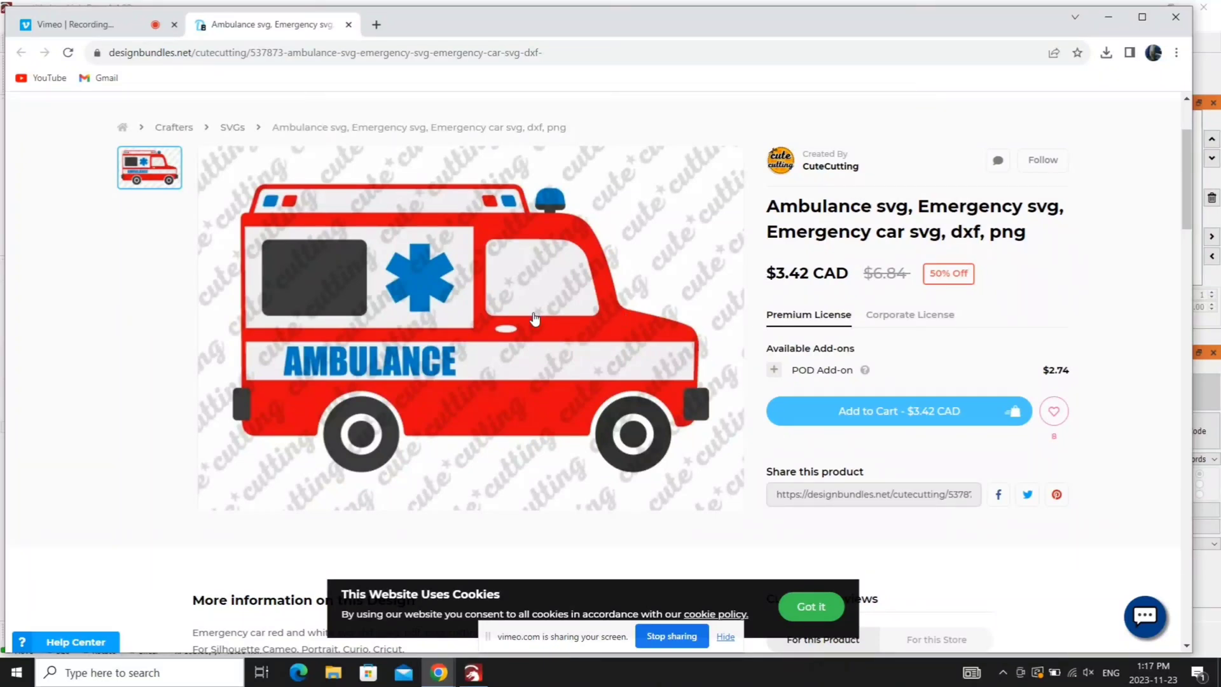
Save the ambulance picture from Chrome to the desktop as ambulance.jpg and return to LightBurn.
right_click(536, 319)
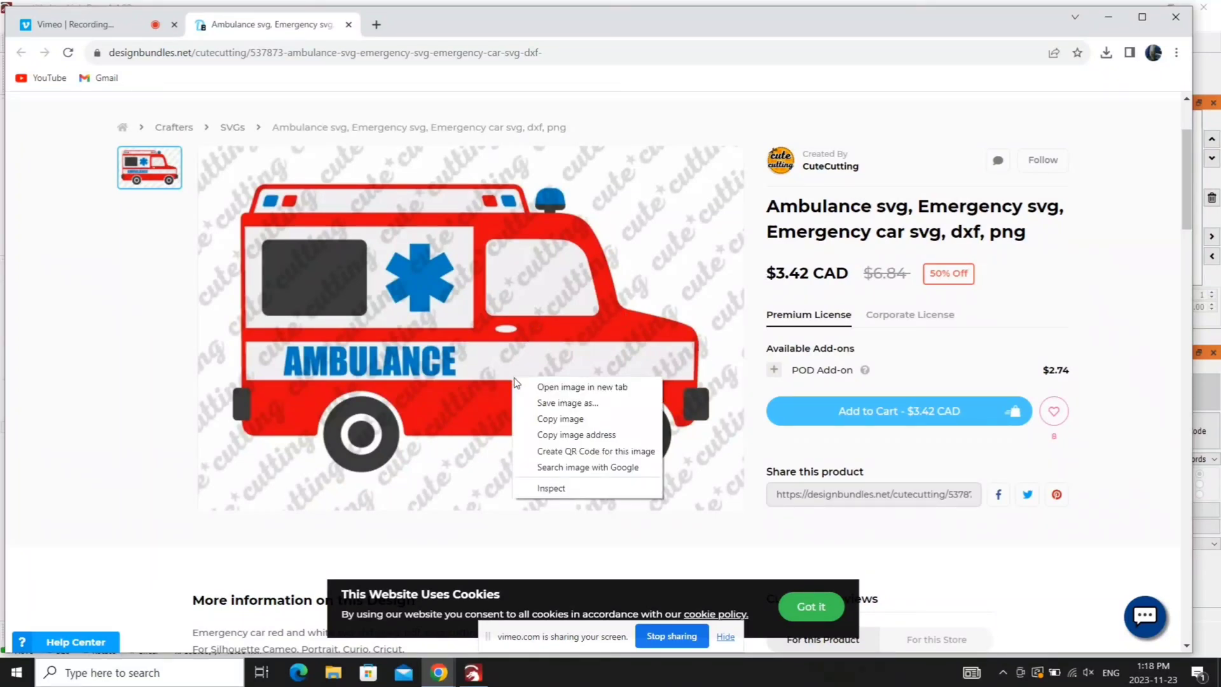
click(567, 403)
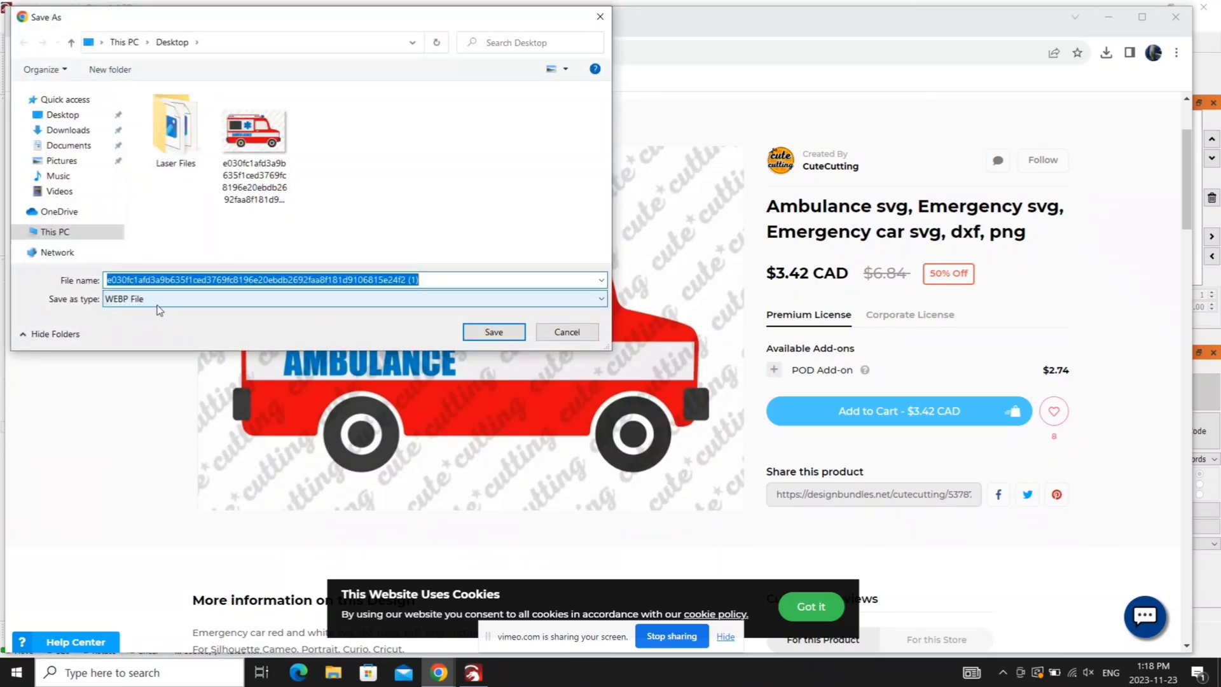
click(494, 332)
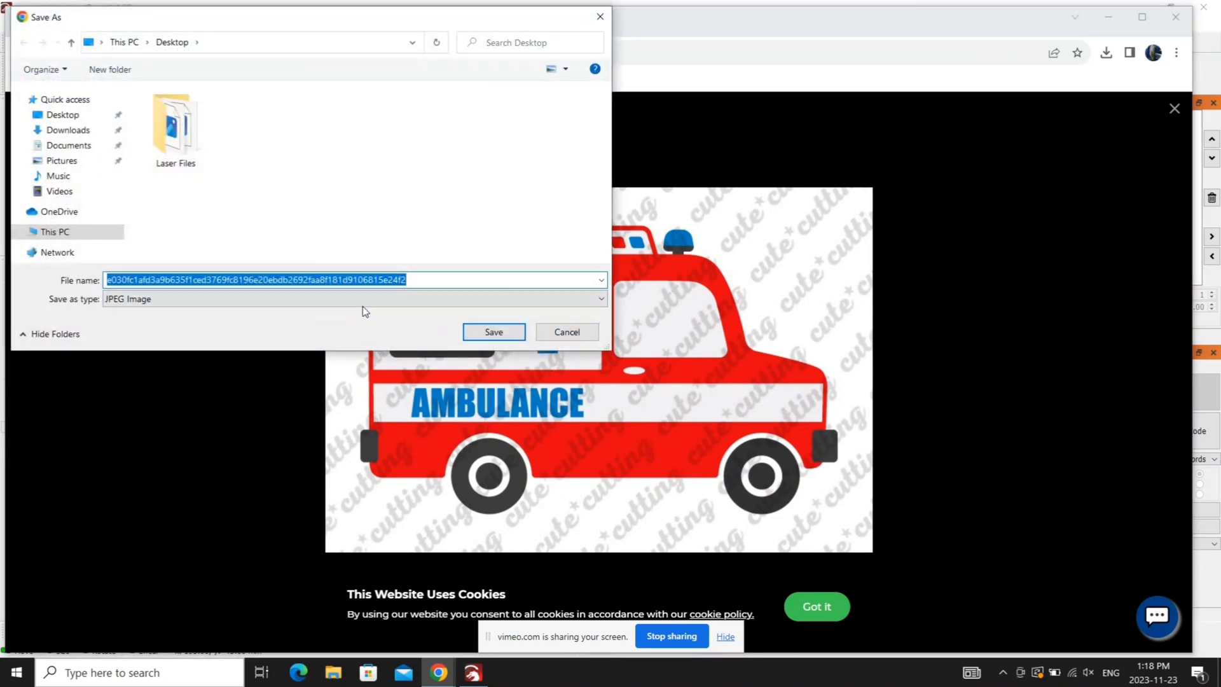
text(ambluance)
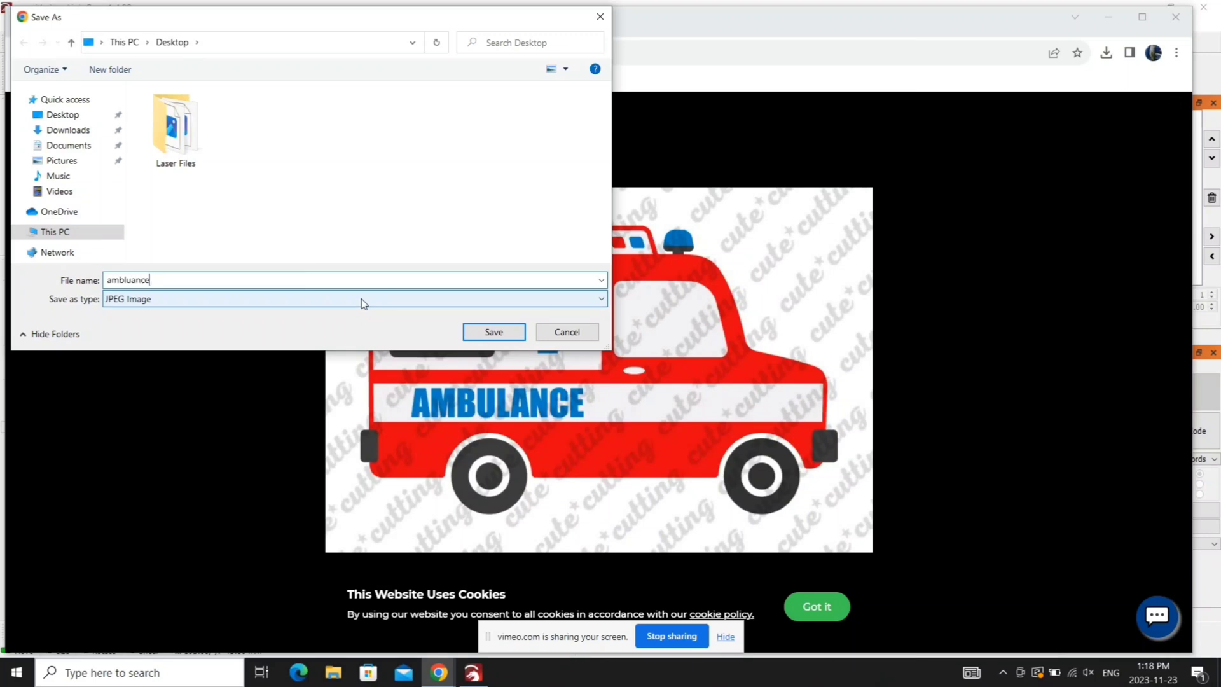
key(BackSpace)
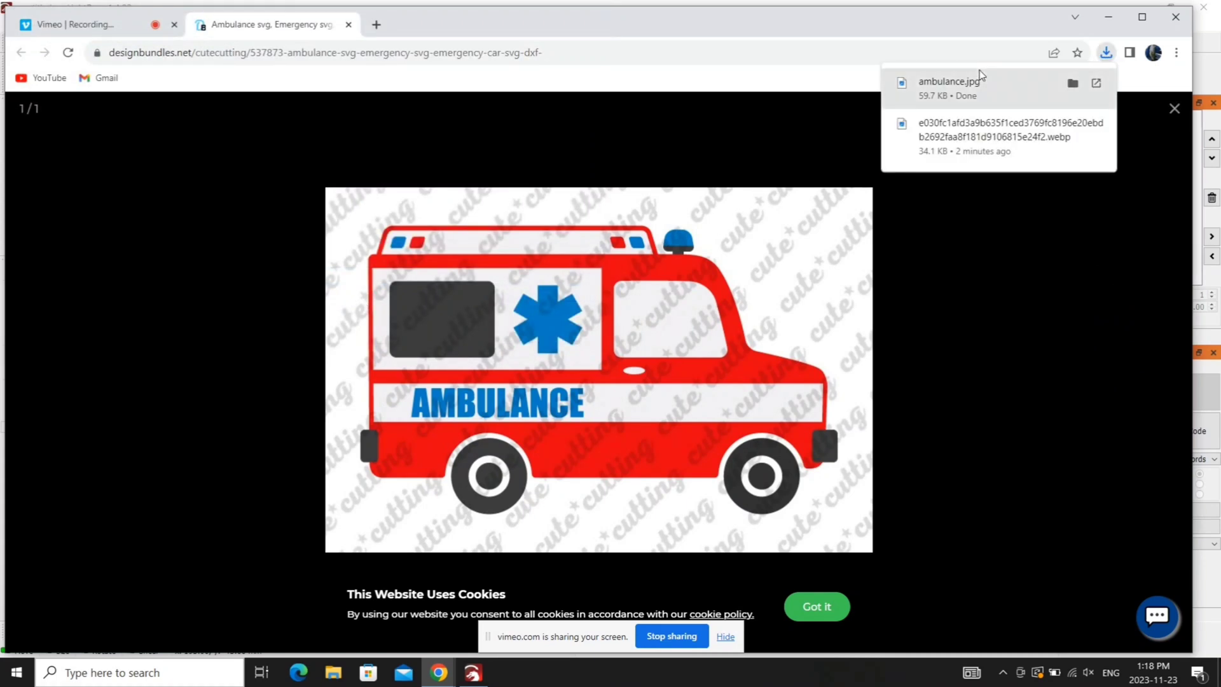
click(472, 671)
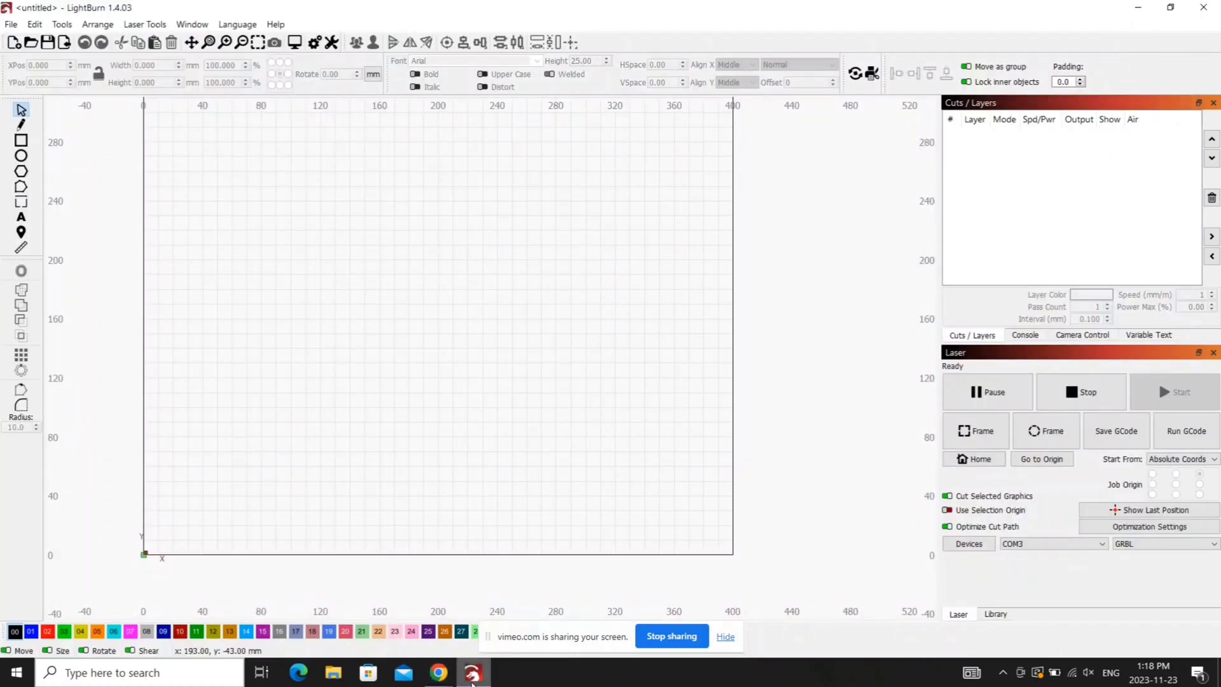
Import the ambulance JPEG from the desktop into the LightBurn project.
click(11, 24)
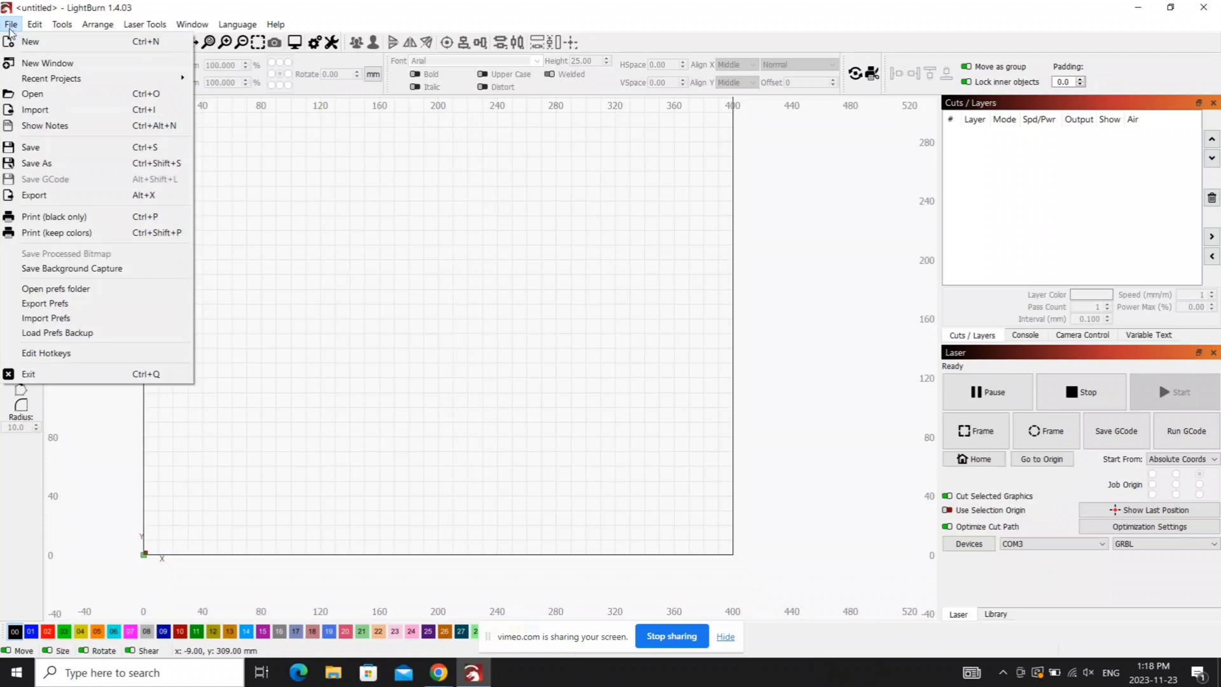
click(35, 110)
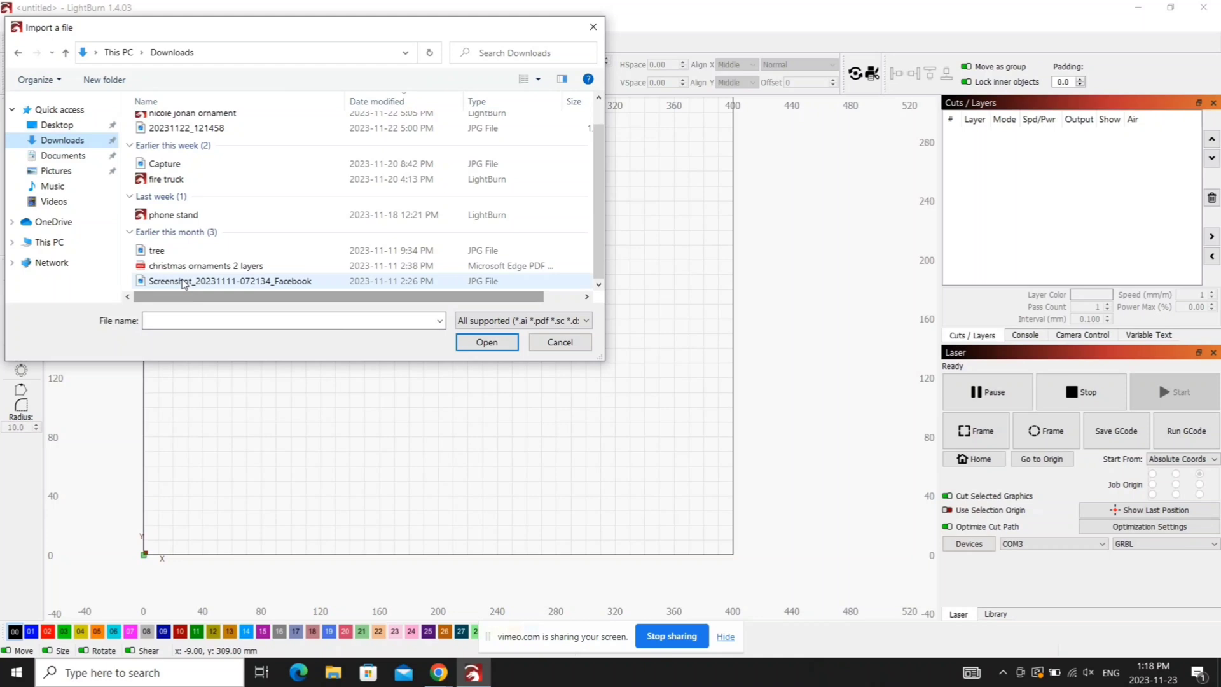
click(57, 124)
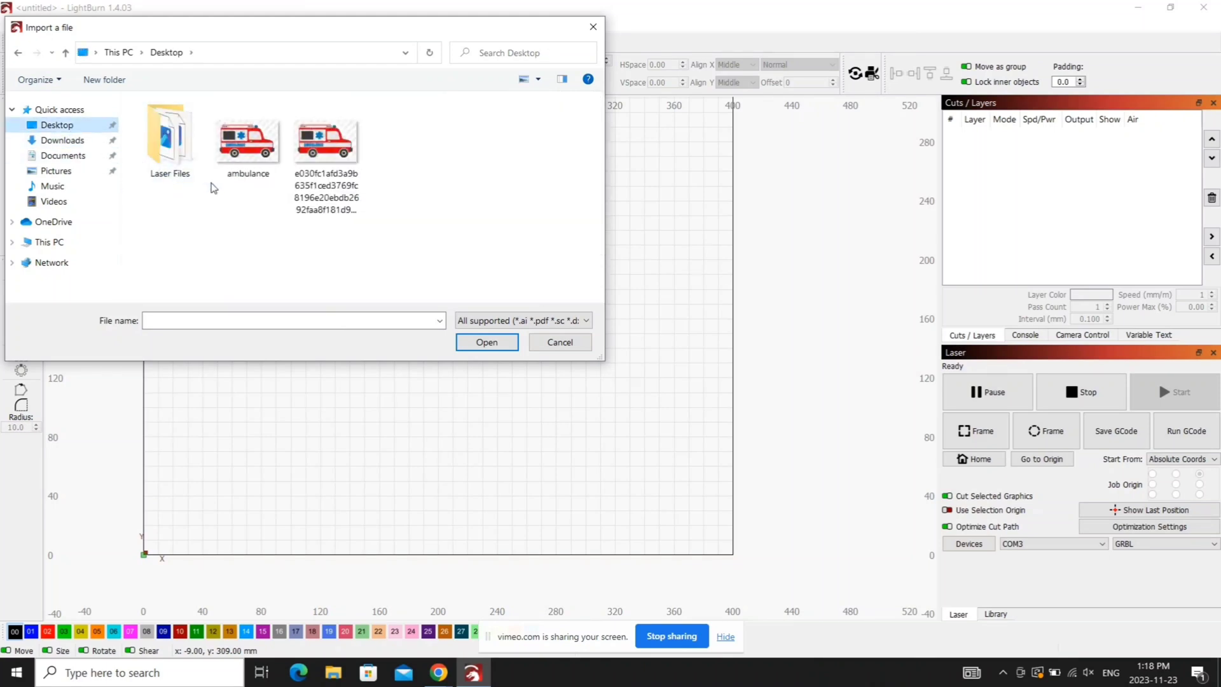
click(248, 140)
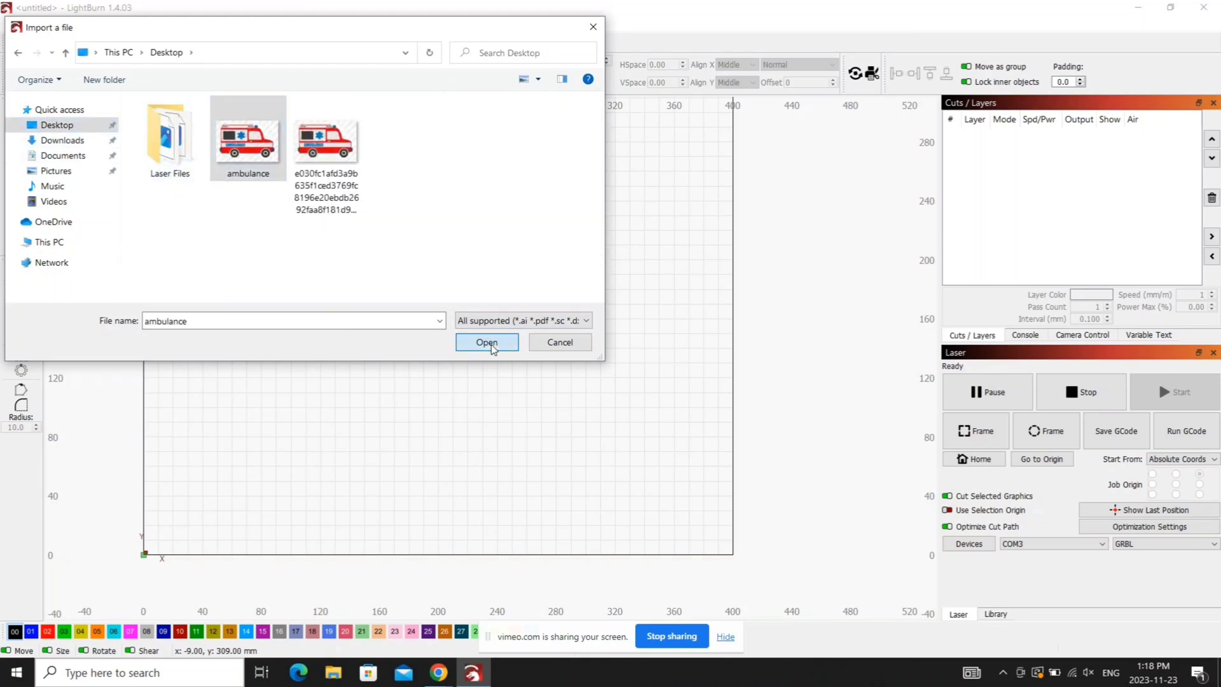
click(487, 342)
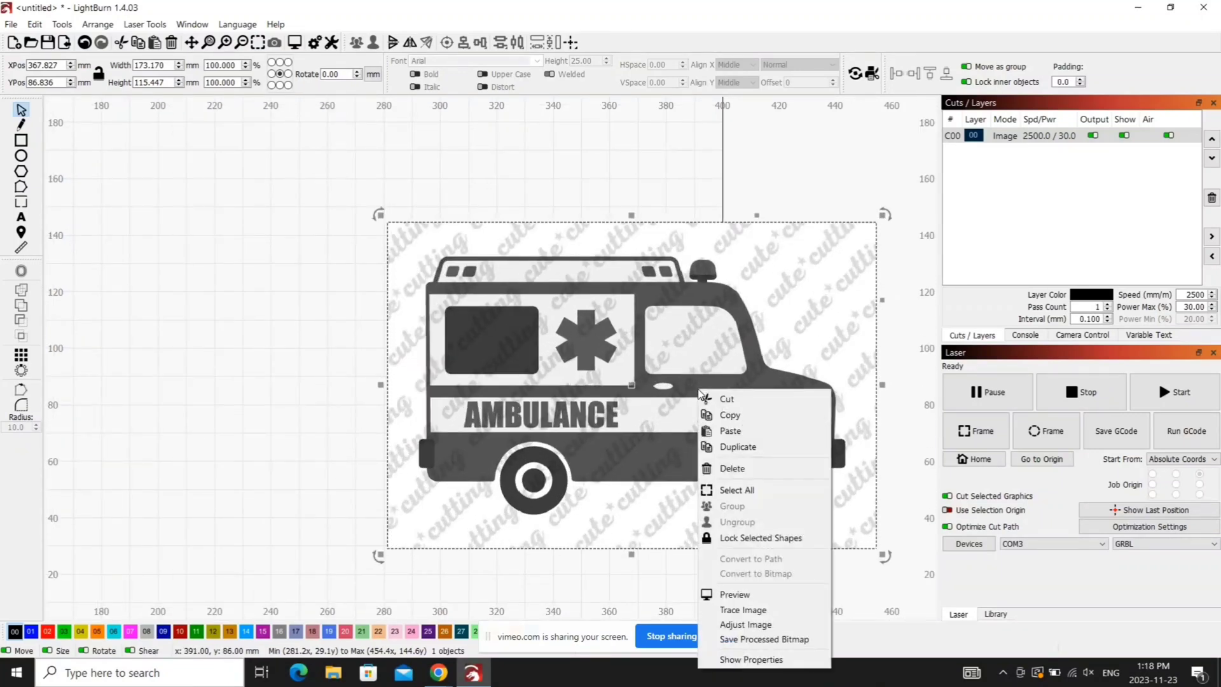
mouse_move(743, 609)
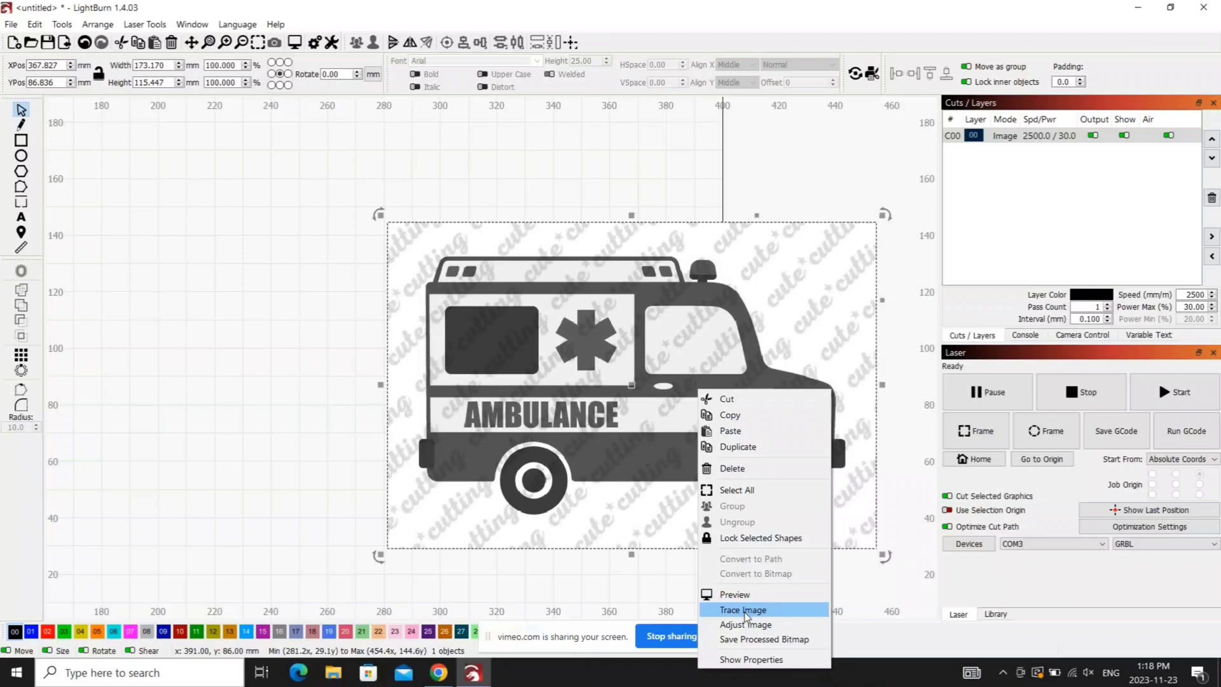
Trace the ambulance image to vectors, settling the threshold at 128, and accept the trace.
click(741, 609)
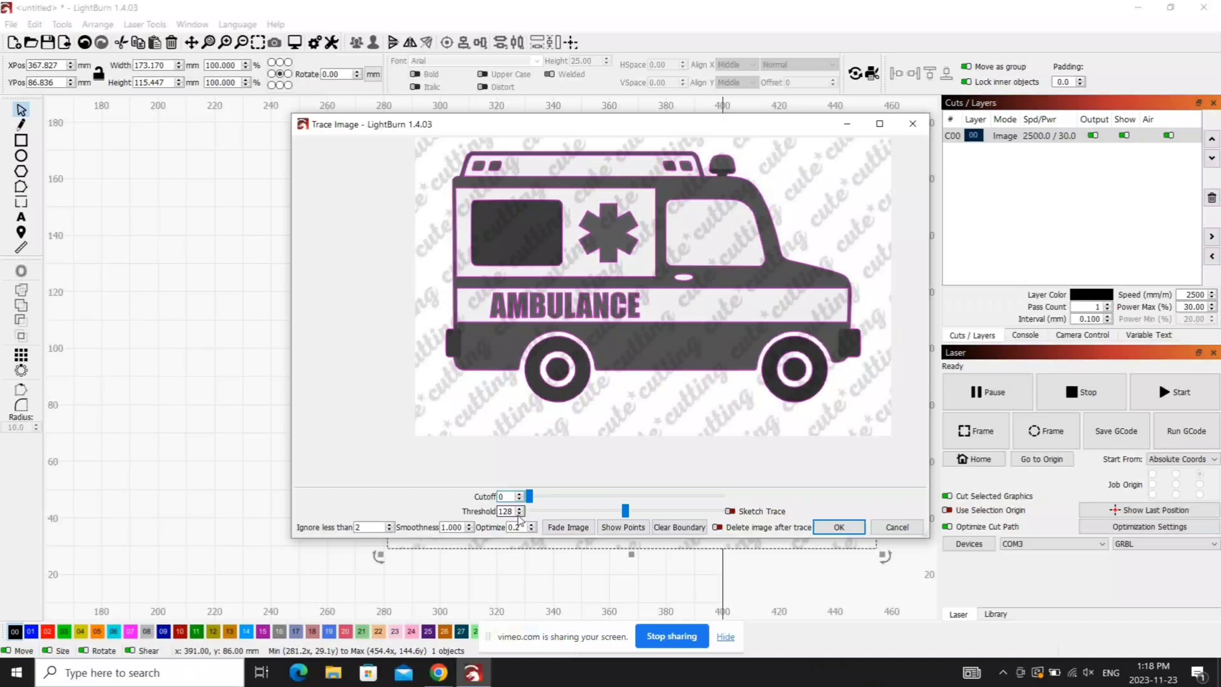
click(567, 527)
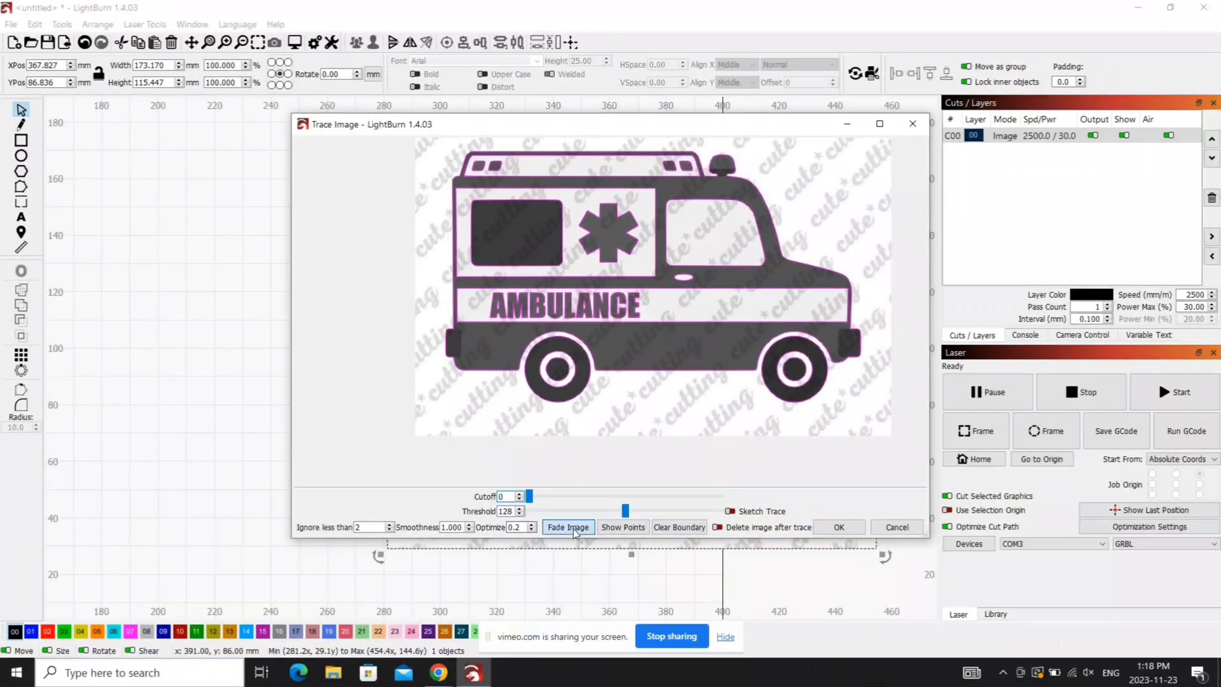
click(568, 526)
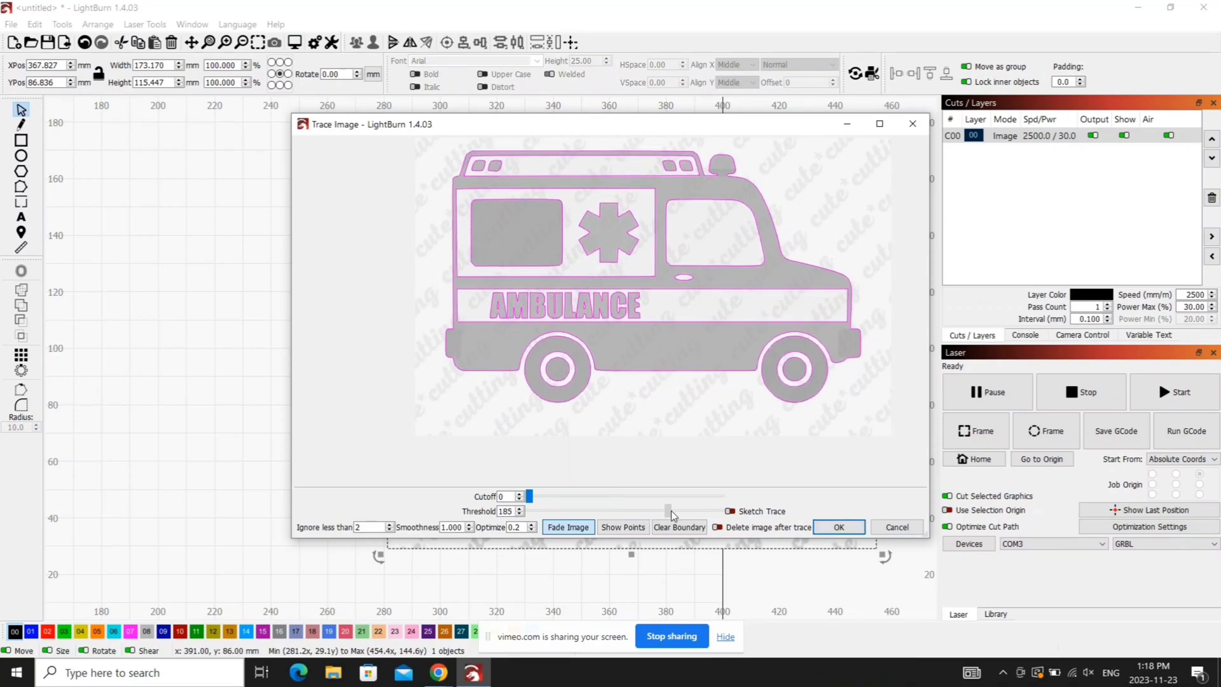
drag(665, 511, 660, 512)
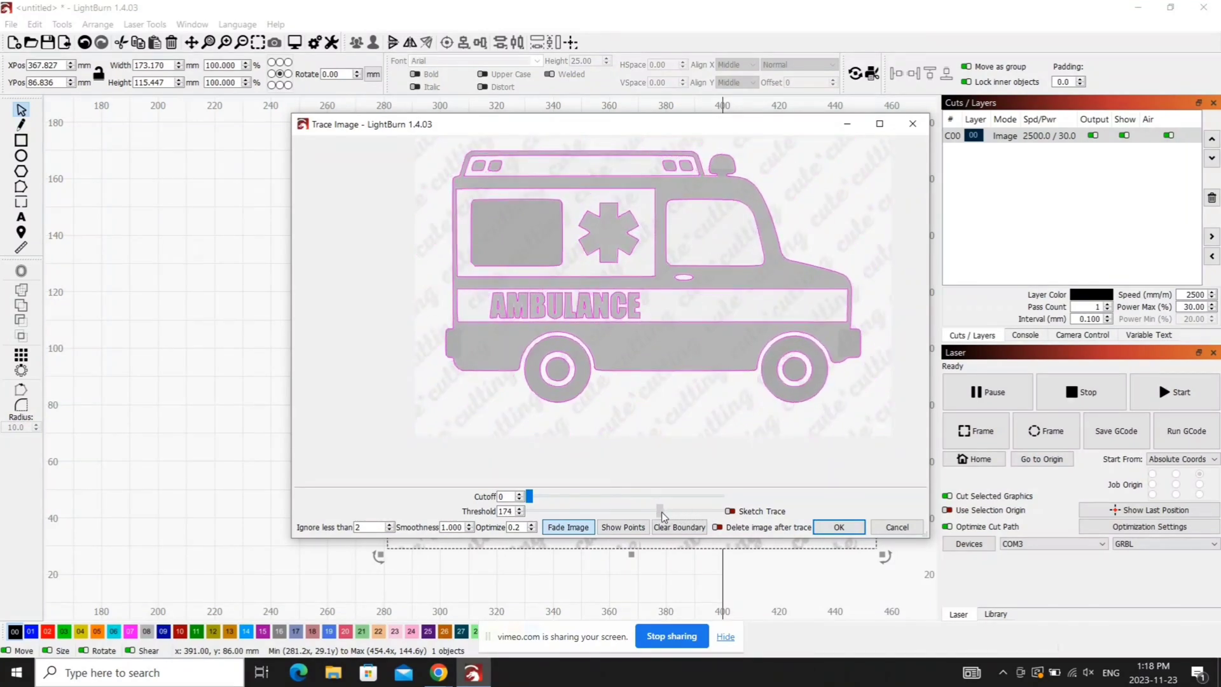
drag(661, 512, 547, 511)
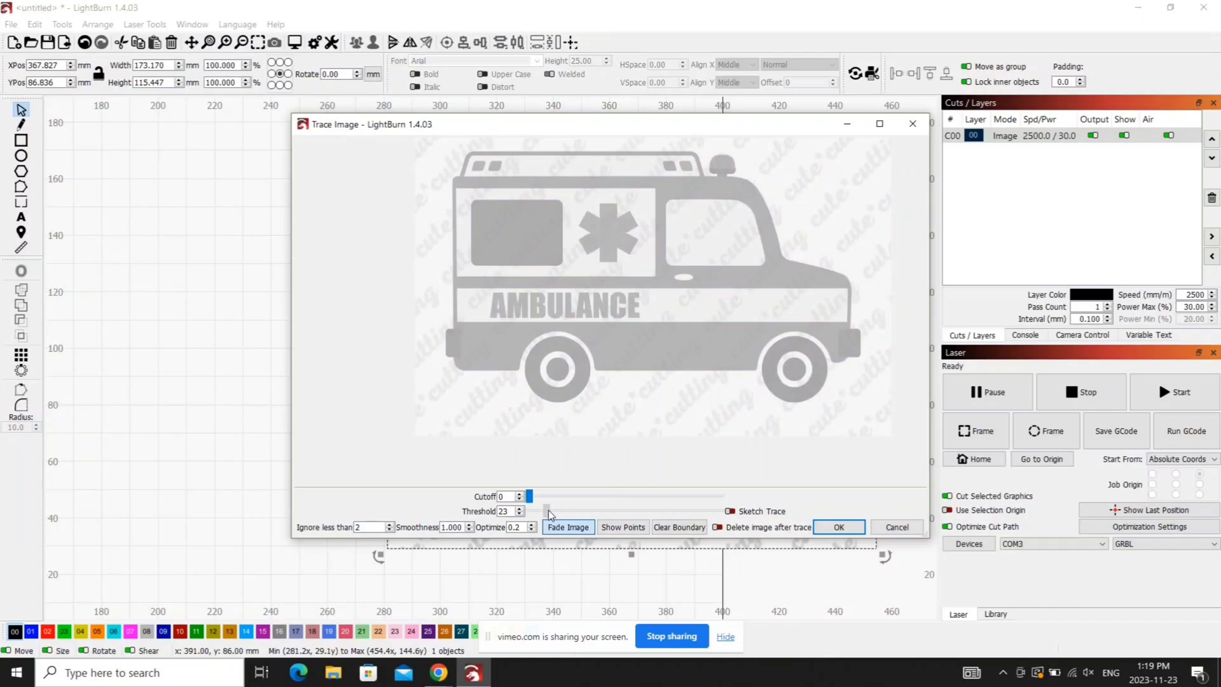
drag(549, 511, 609, 511)
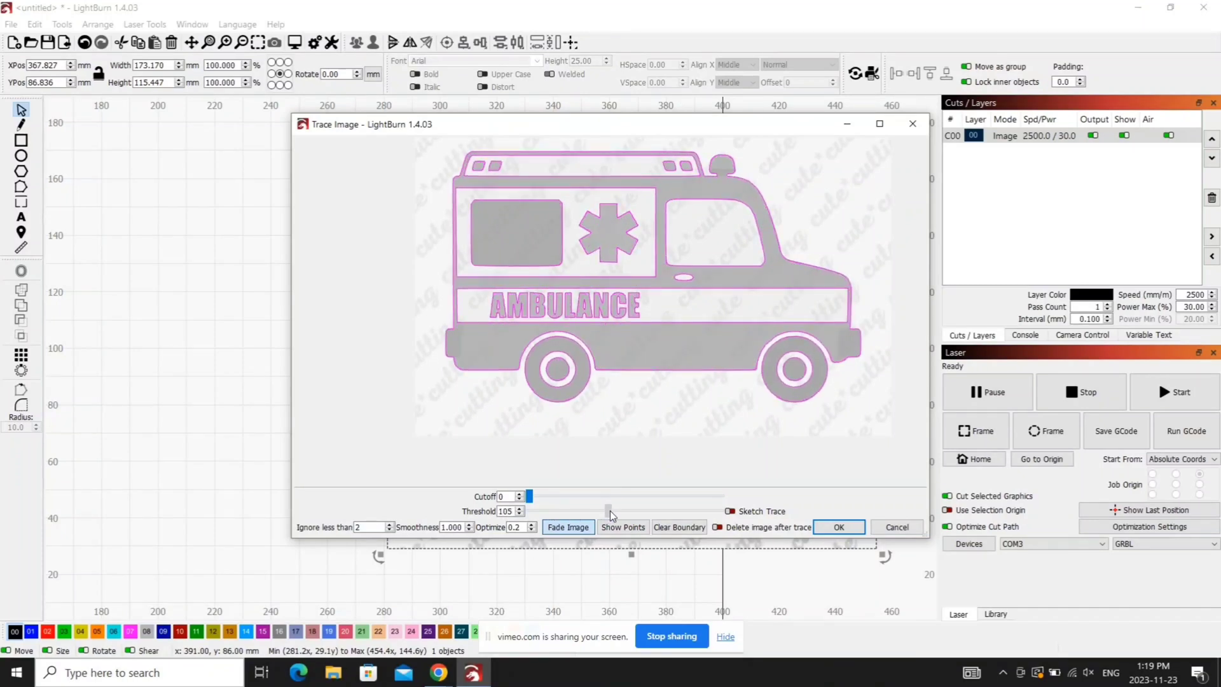
drag(609, 511, 627, 511)
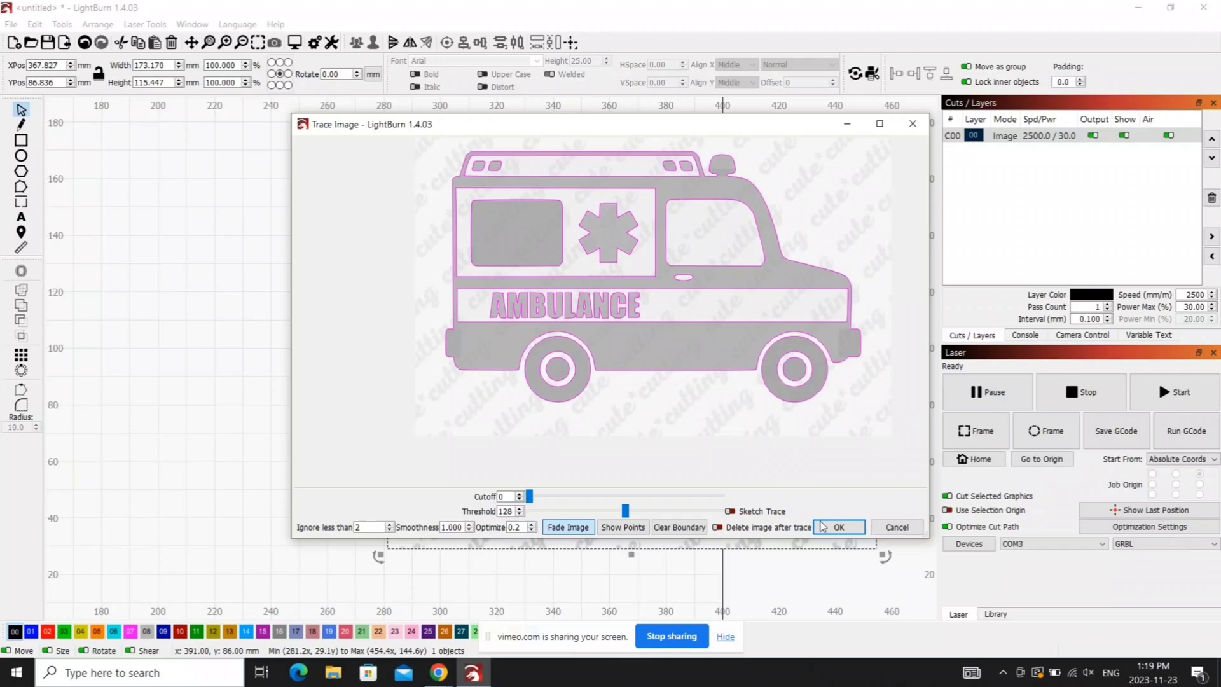
click(838, 527)
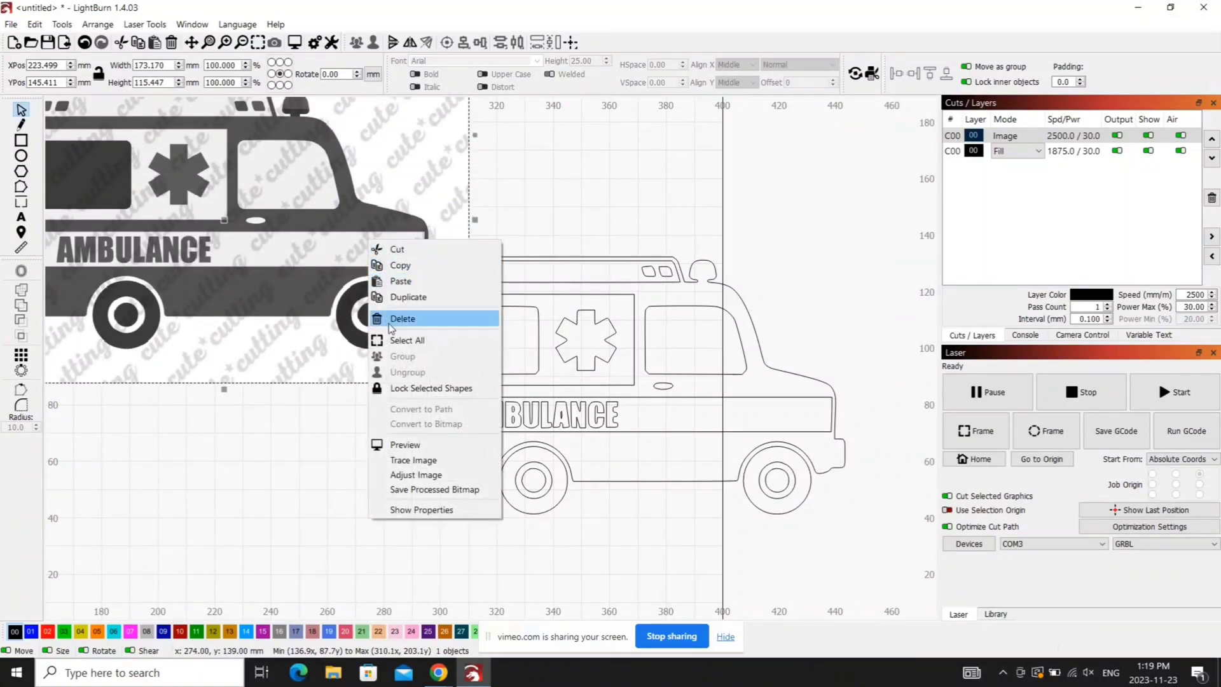
Delete the original bitmap and place the traced ambulance outline against the origin corner.
click(403, 318)
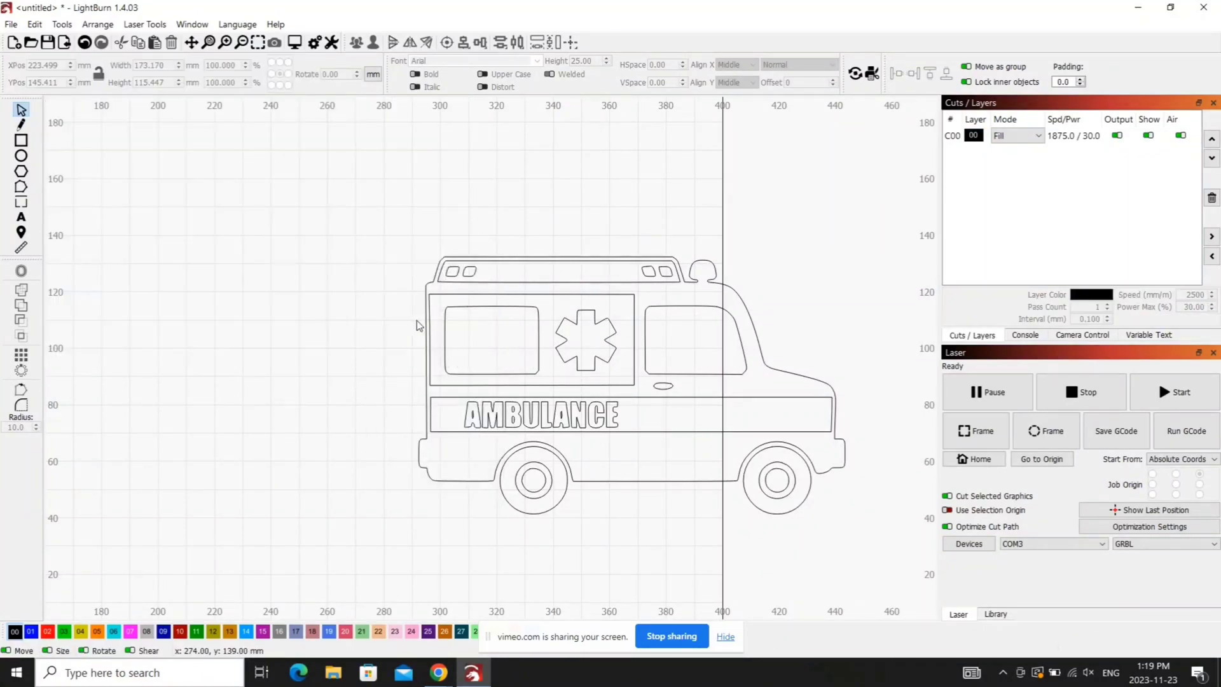
drag(794, 231, 884, 432)
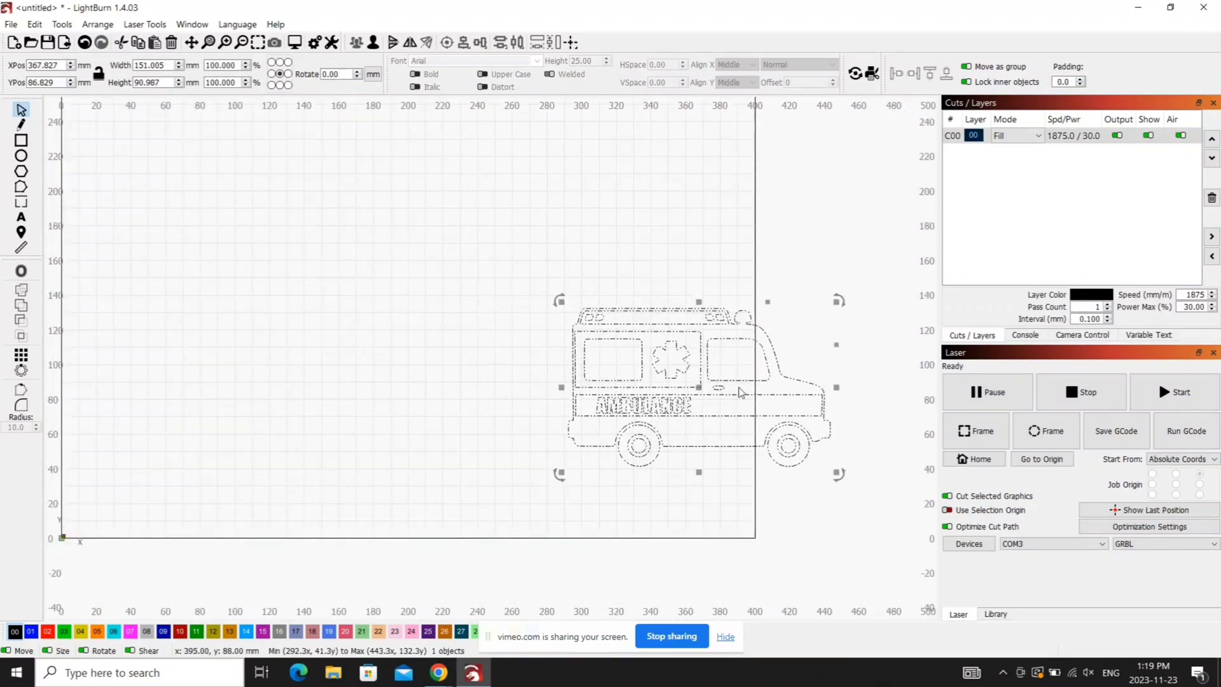
drag(697, 387, 210, 459)
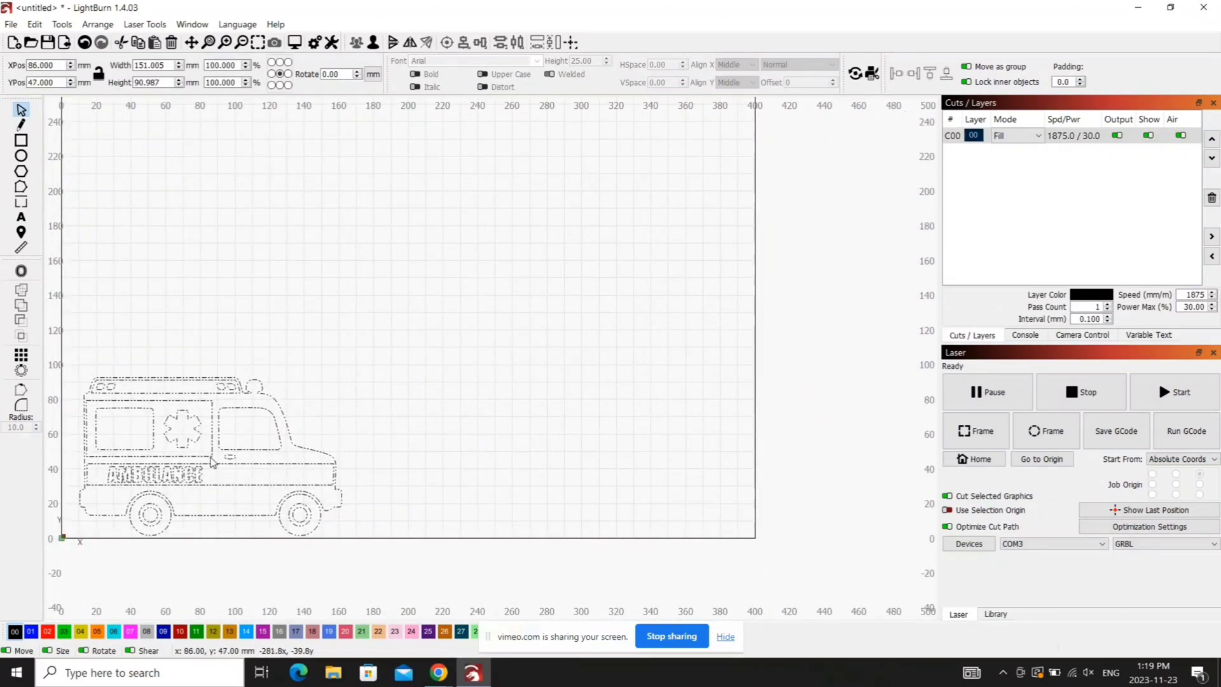
drag(210, 459, 199, 456)
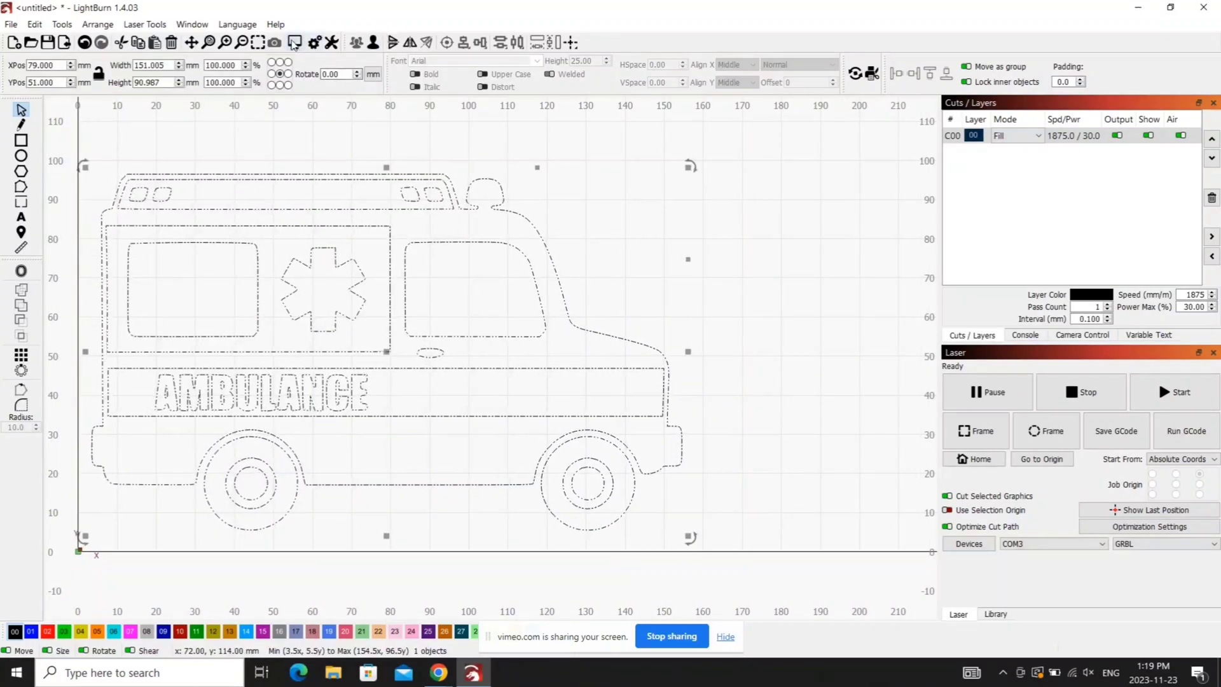
mouse_move(294, 42)
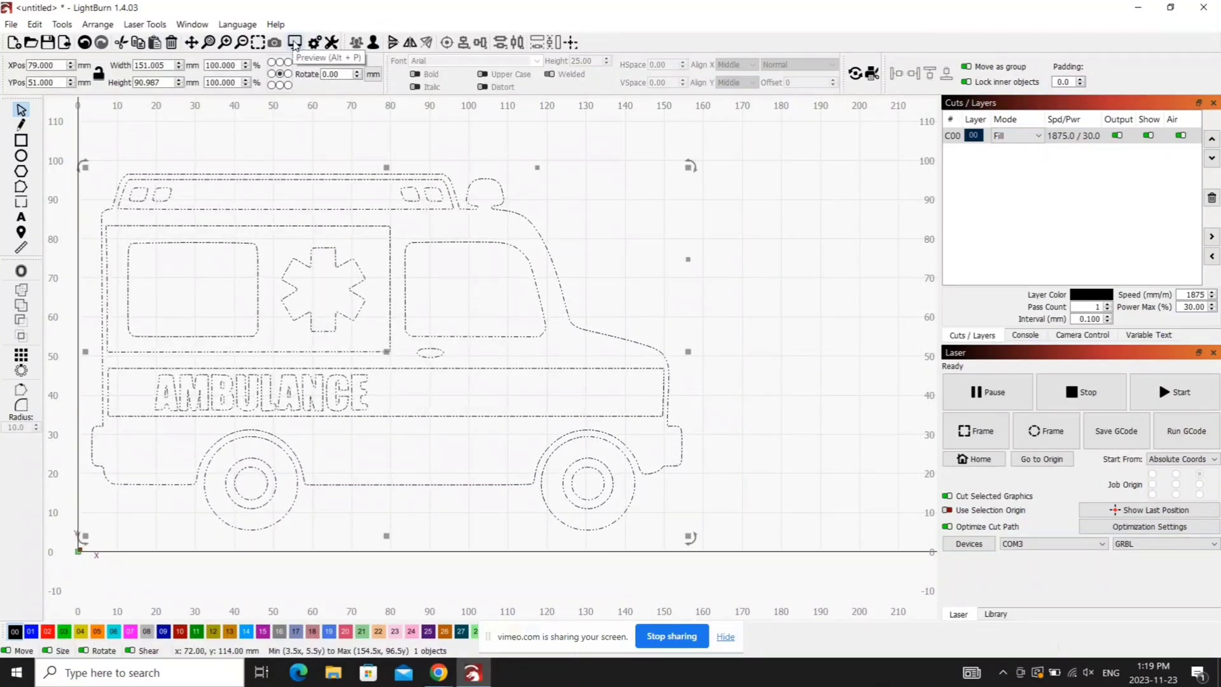
Bring up the context menu of editing actions for the traced ambulance.
click(294, 42)
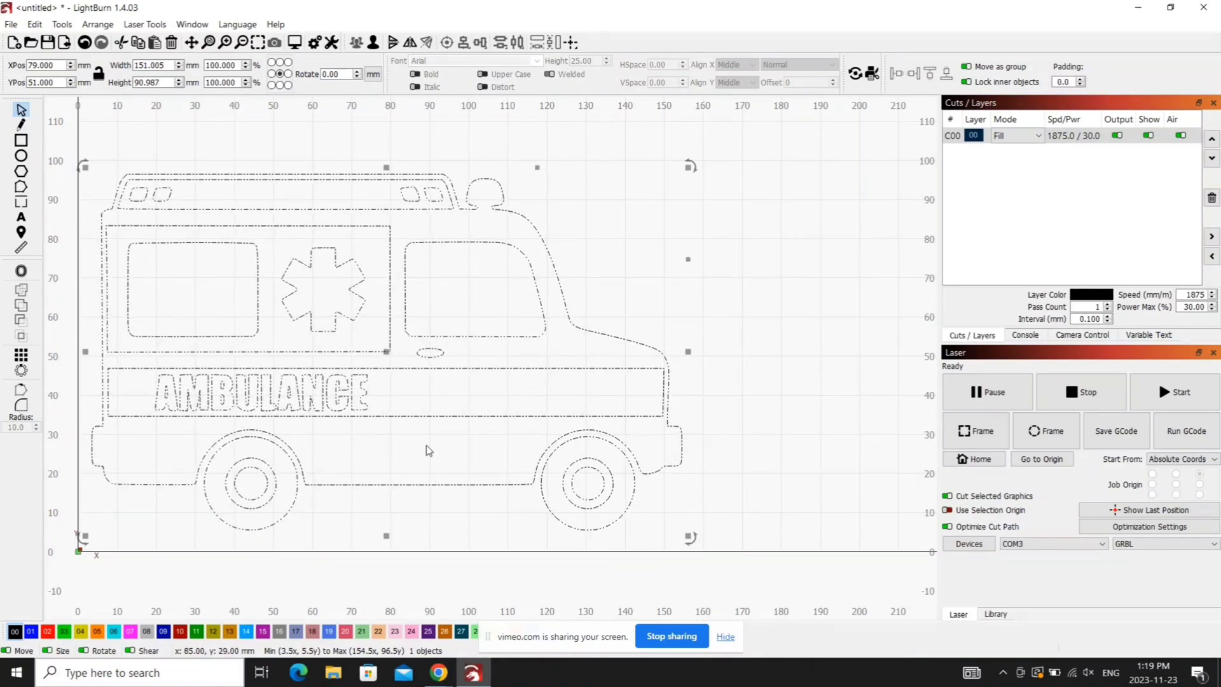
right_click(428, 450)
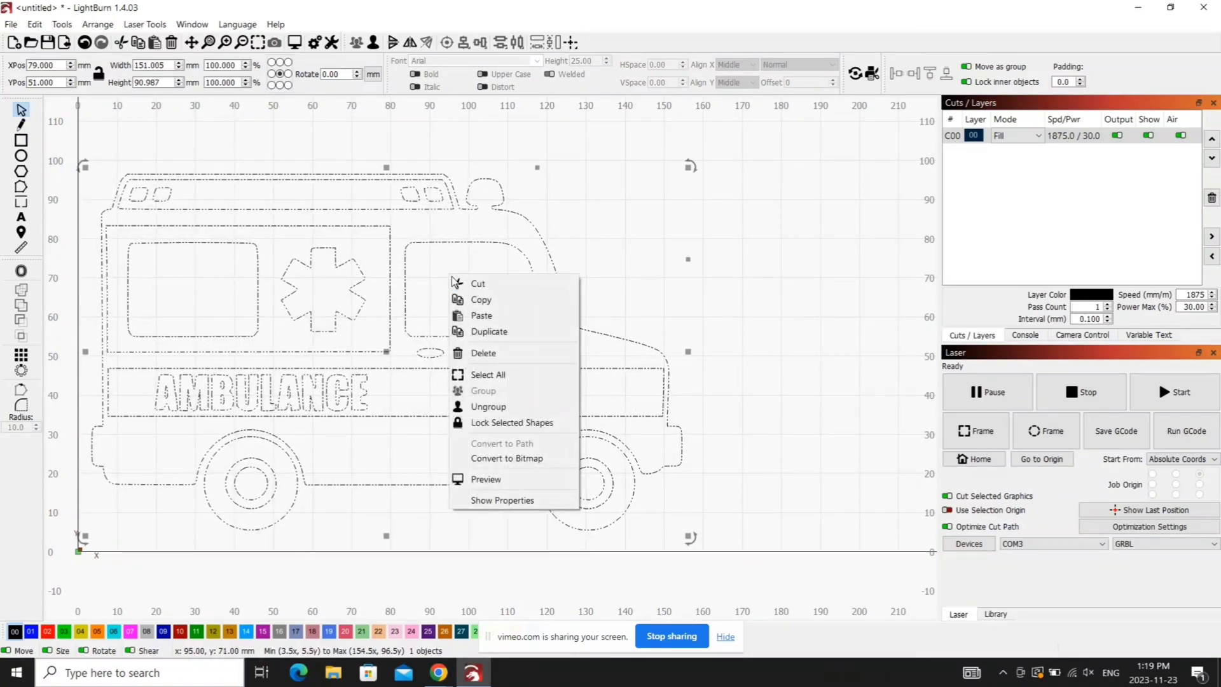
Ungroup the ambulance and put its outer silhouette on the red 02 line layer.
click(488, 407)
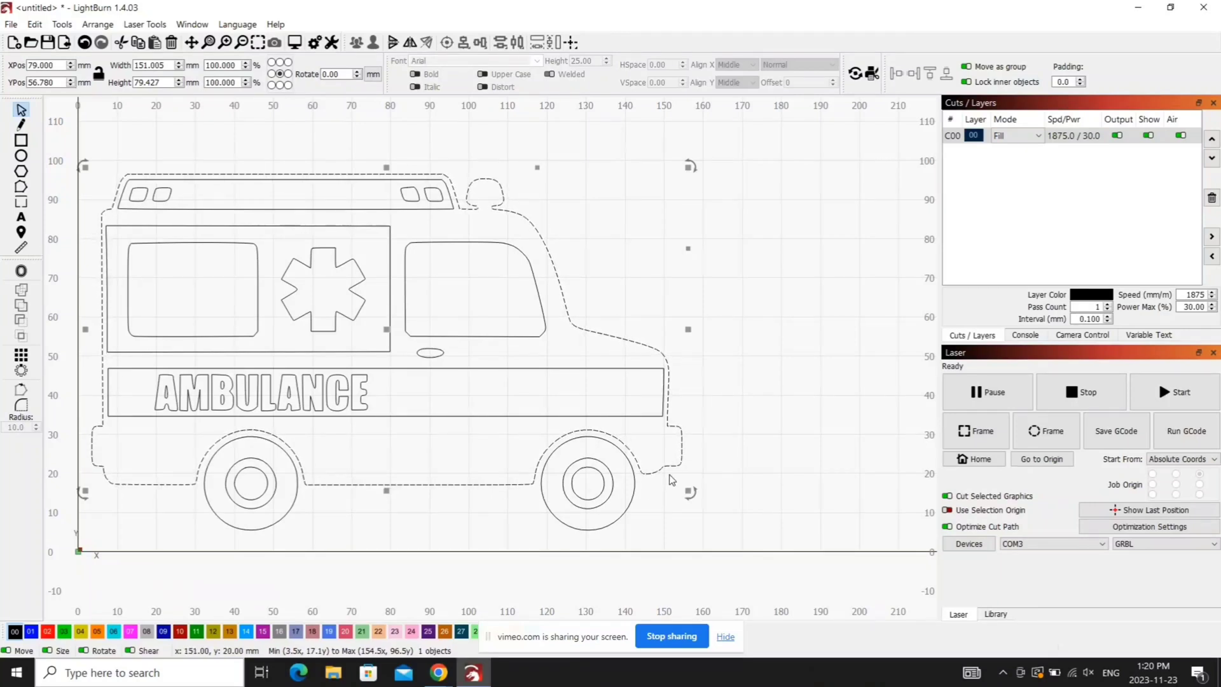
click(1038, 135)
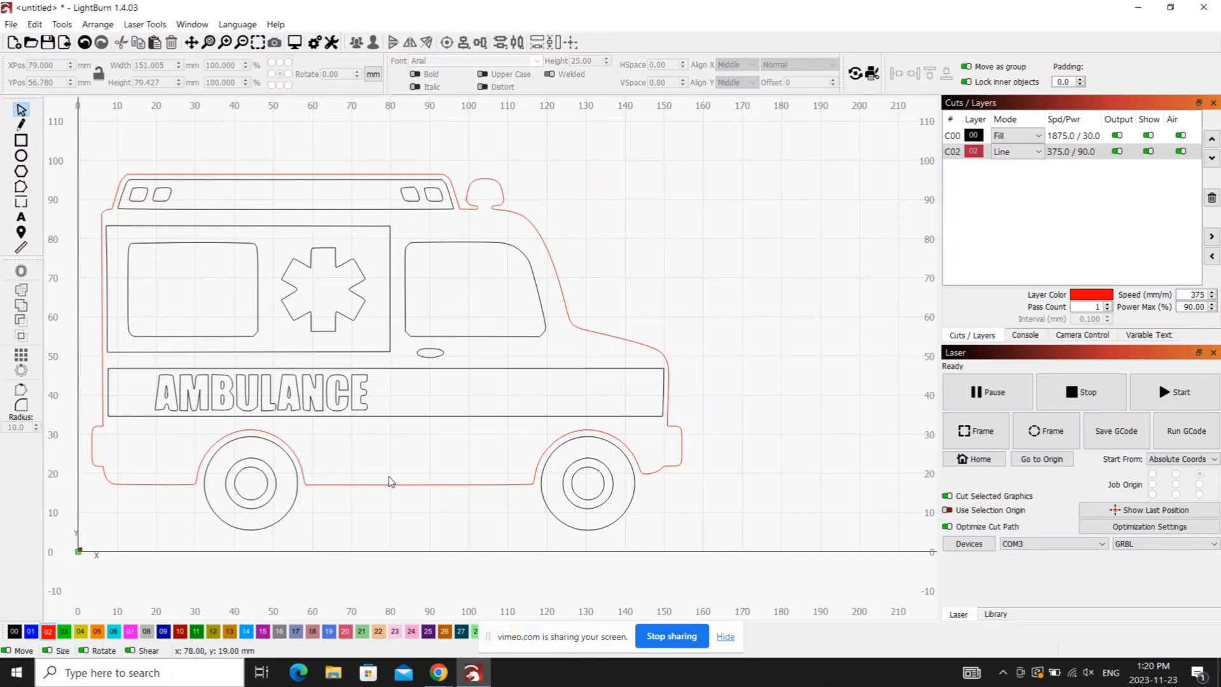
mouse_move(687, 441)
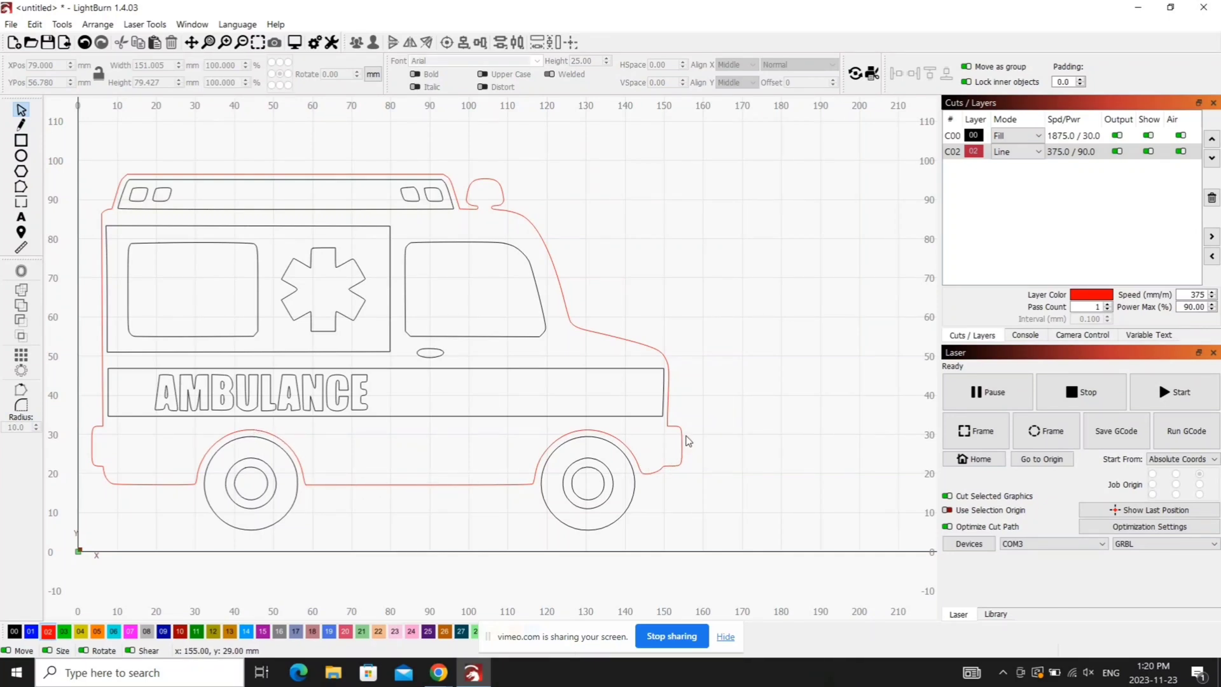
mouse_move(577, 544)
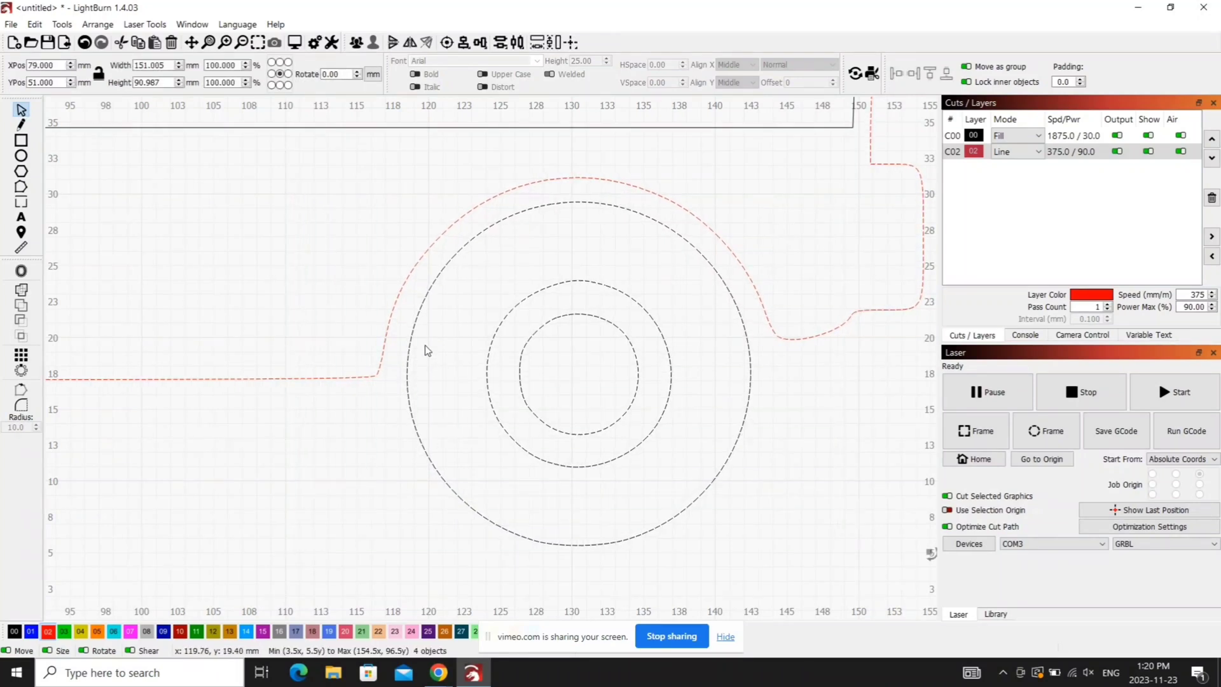
right_click(425, 351)
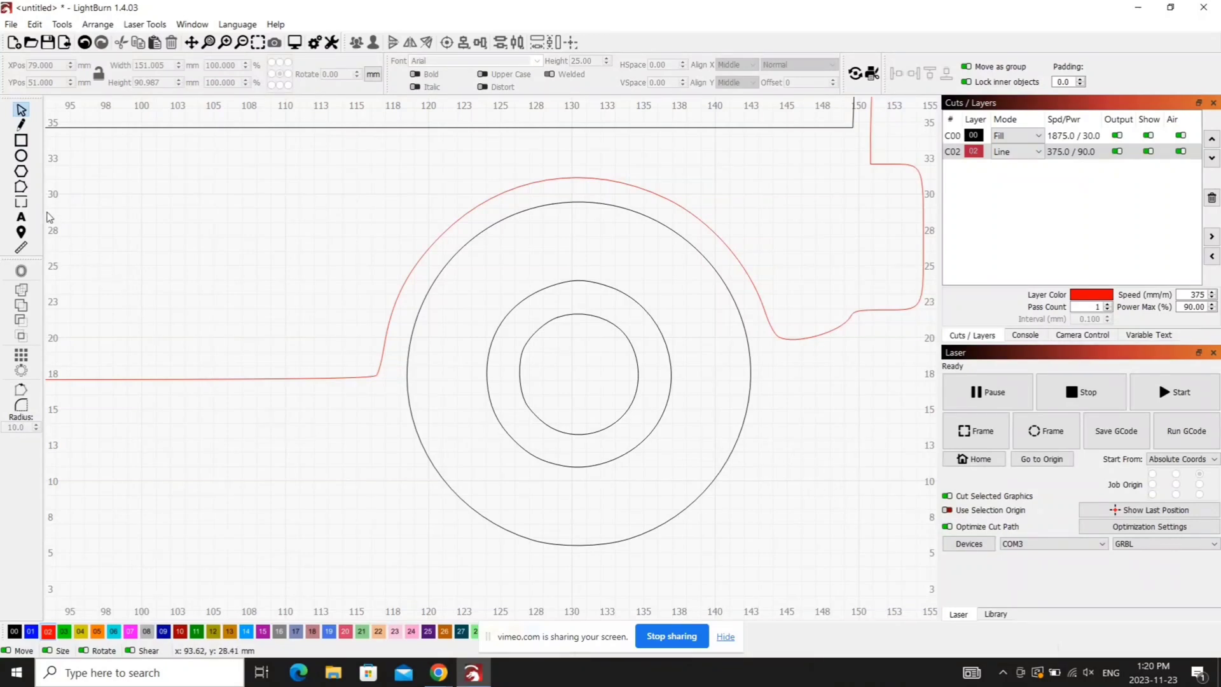
Start node editing on the red outline where it meets the rear wheel.
click(22, 187)
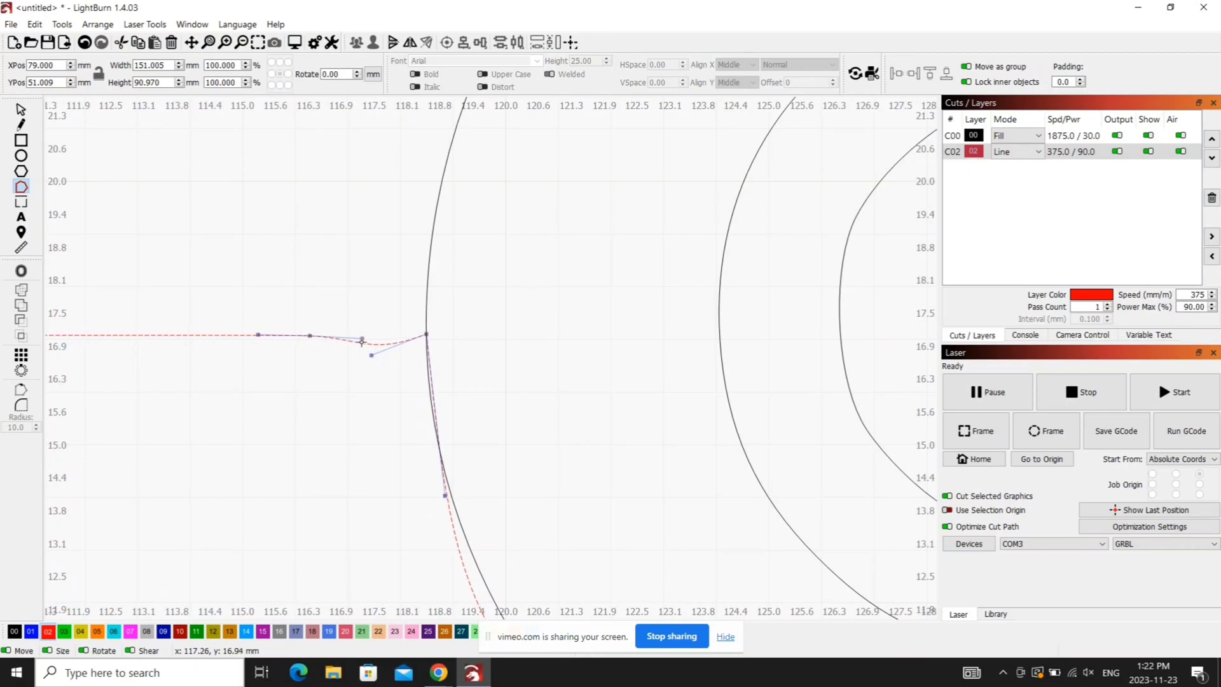
Bend the red outline onto the rear wheel's outer edge.
drag(360, 341, 360, 335)
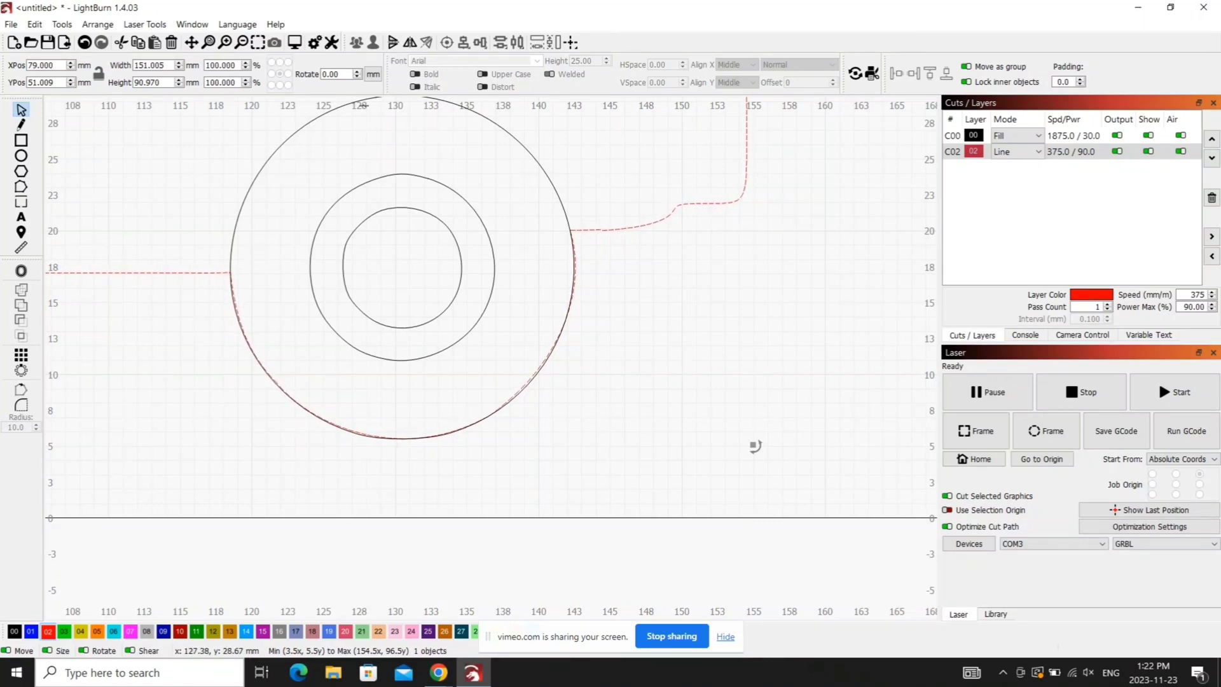
mouse_move(356, 256)
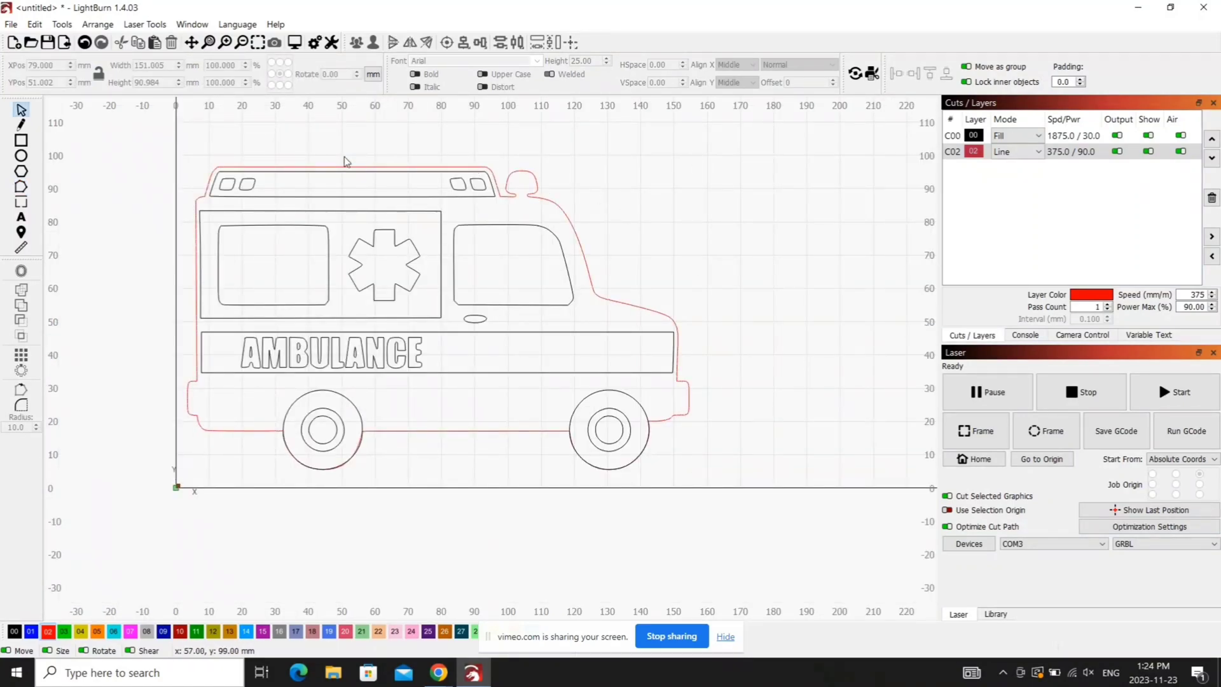
mouse_move(426, 444)
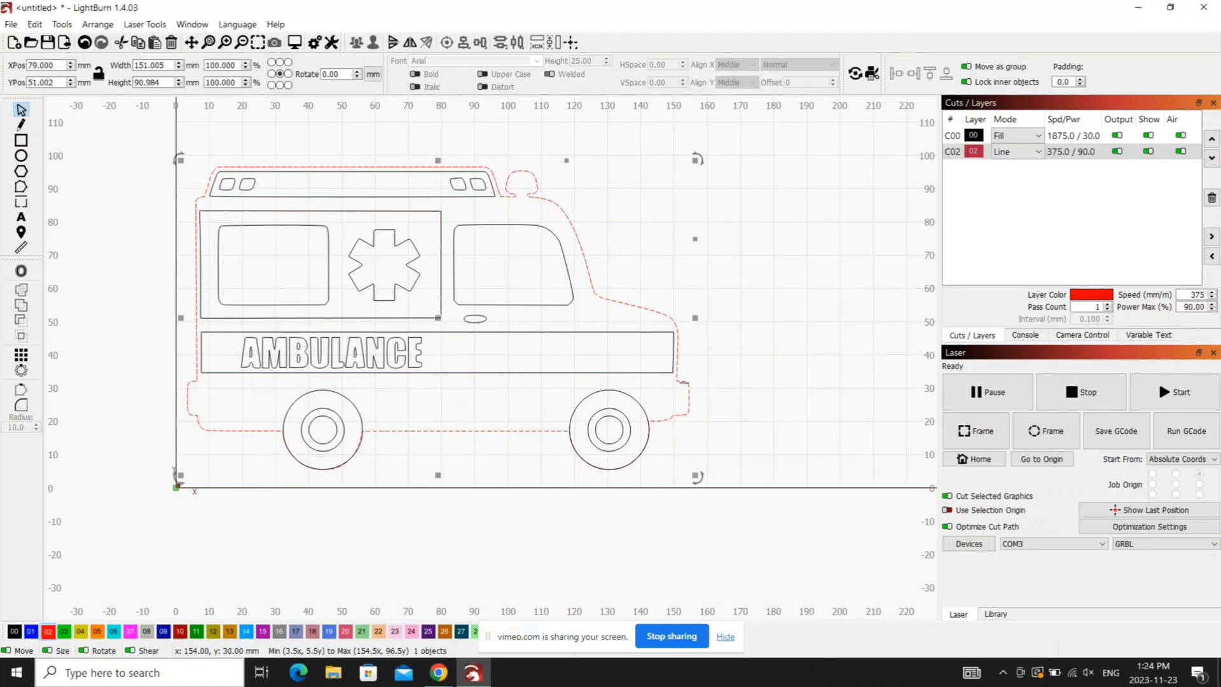
Preview the job's roughly 45-minute estimate and close the preview.
click(295, 42)
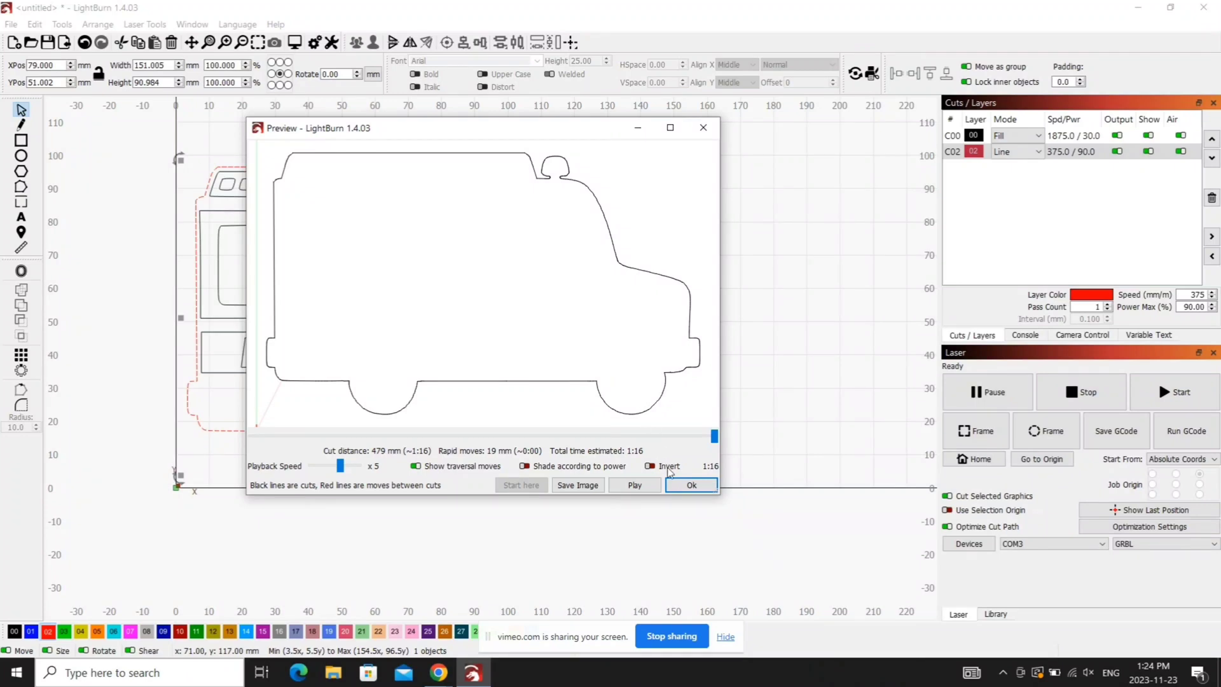
click(690, 484)
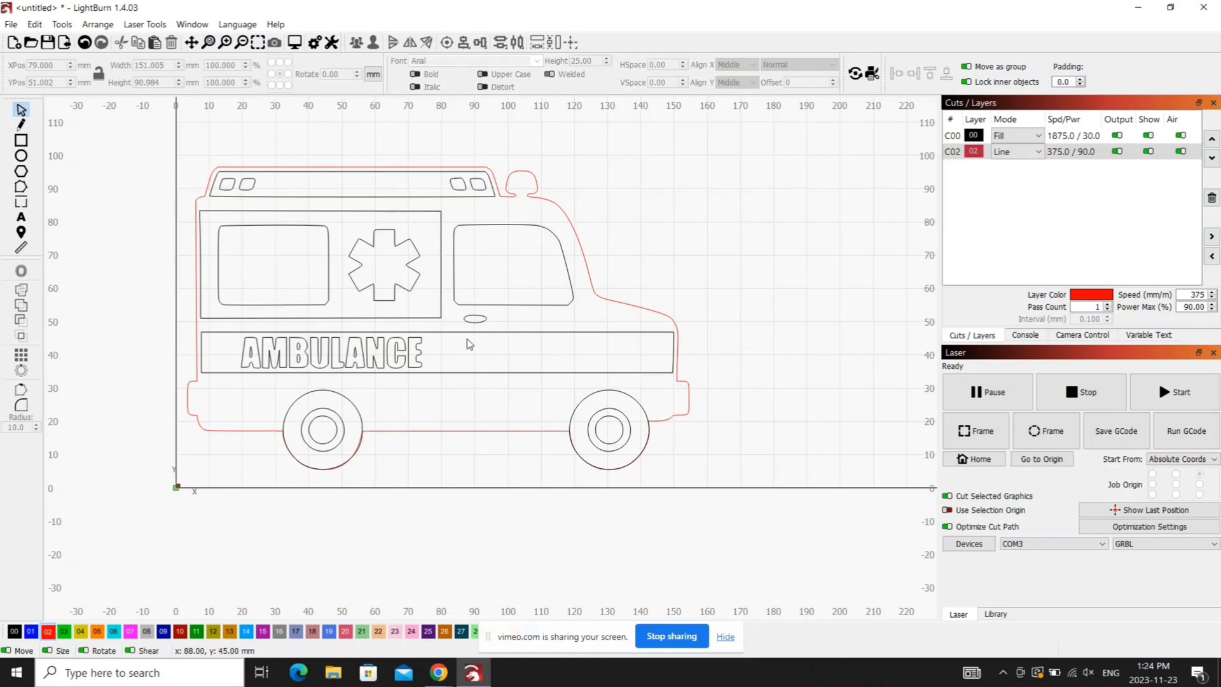
click(1016, 135)
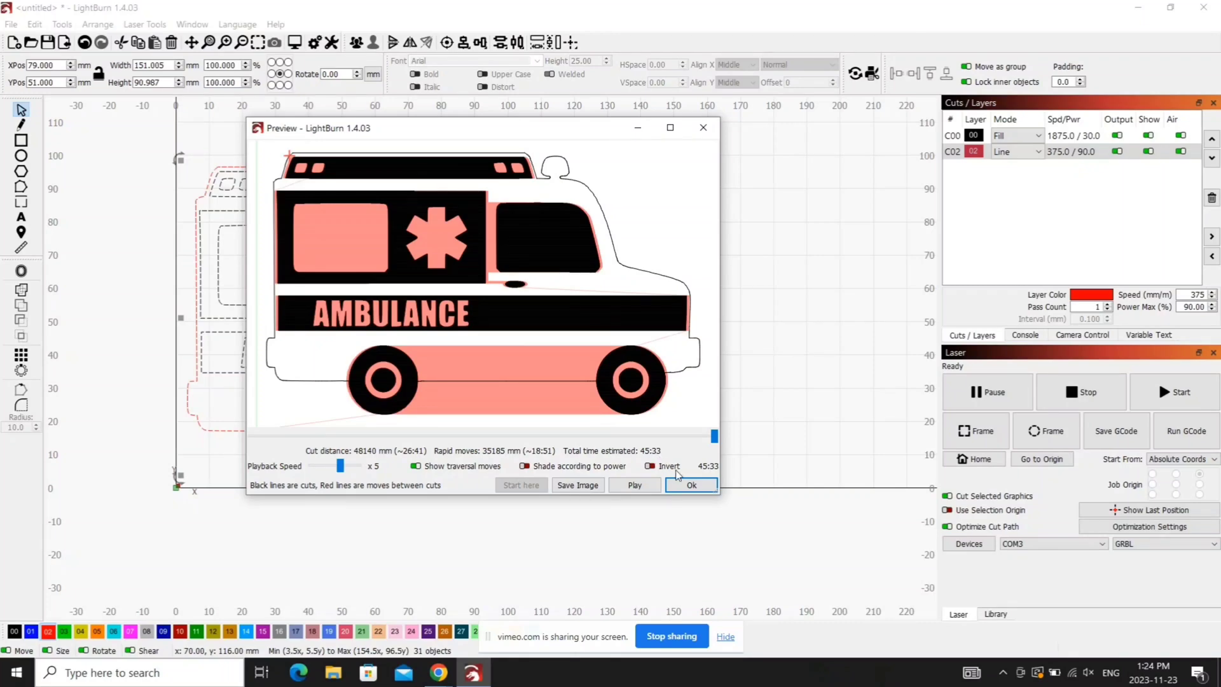
click(691, 485)
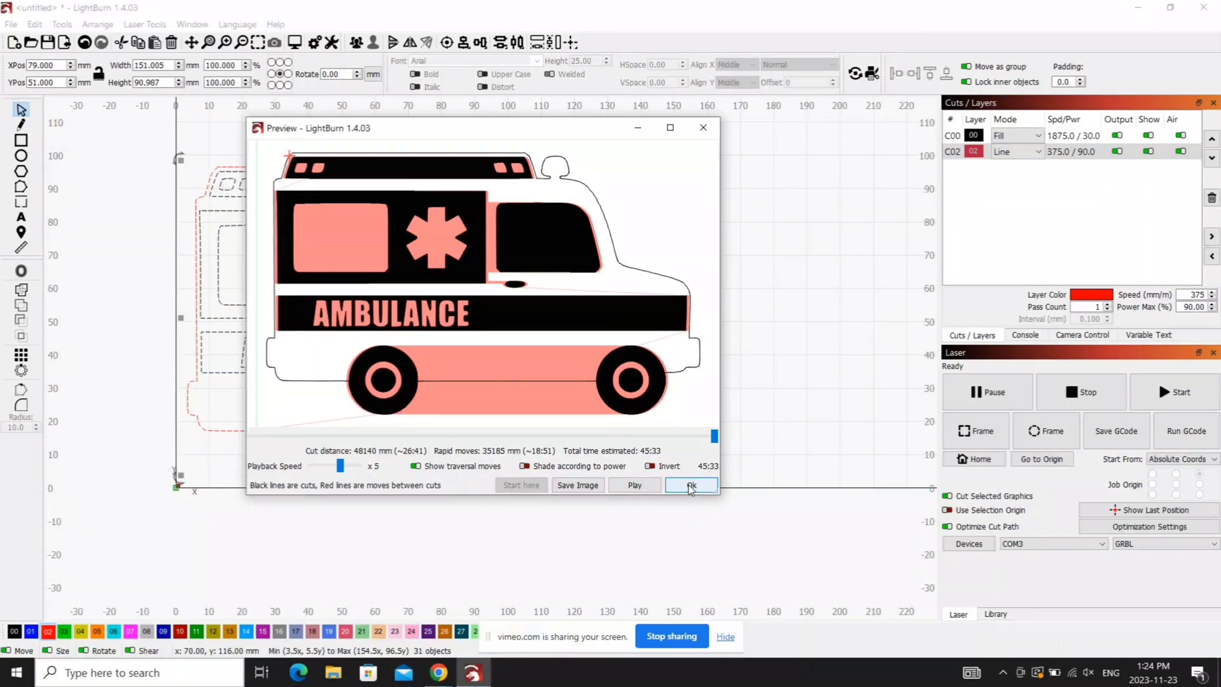
click(688, 485)
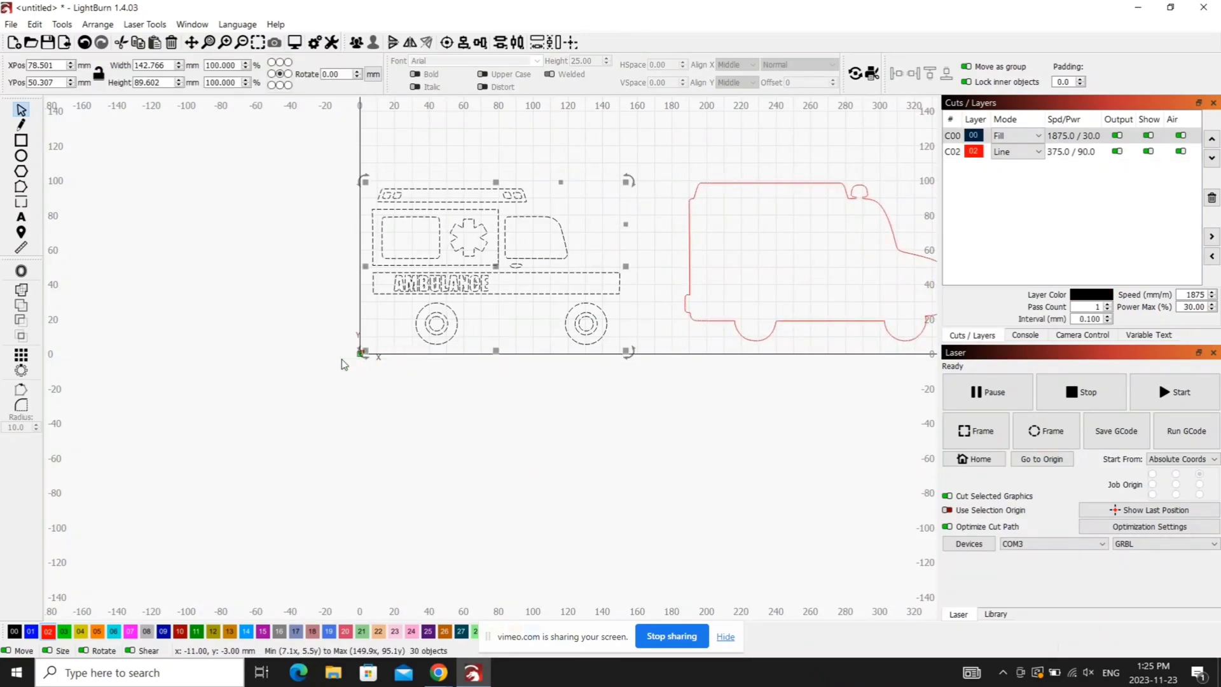
Set the black C00 layer to Line mode at 2000 mm/min speed and 35% max power.
click(1016, 136)
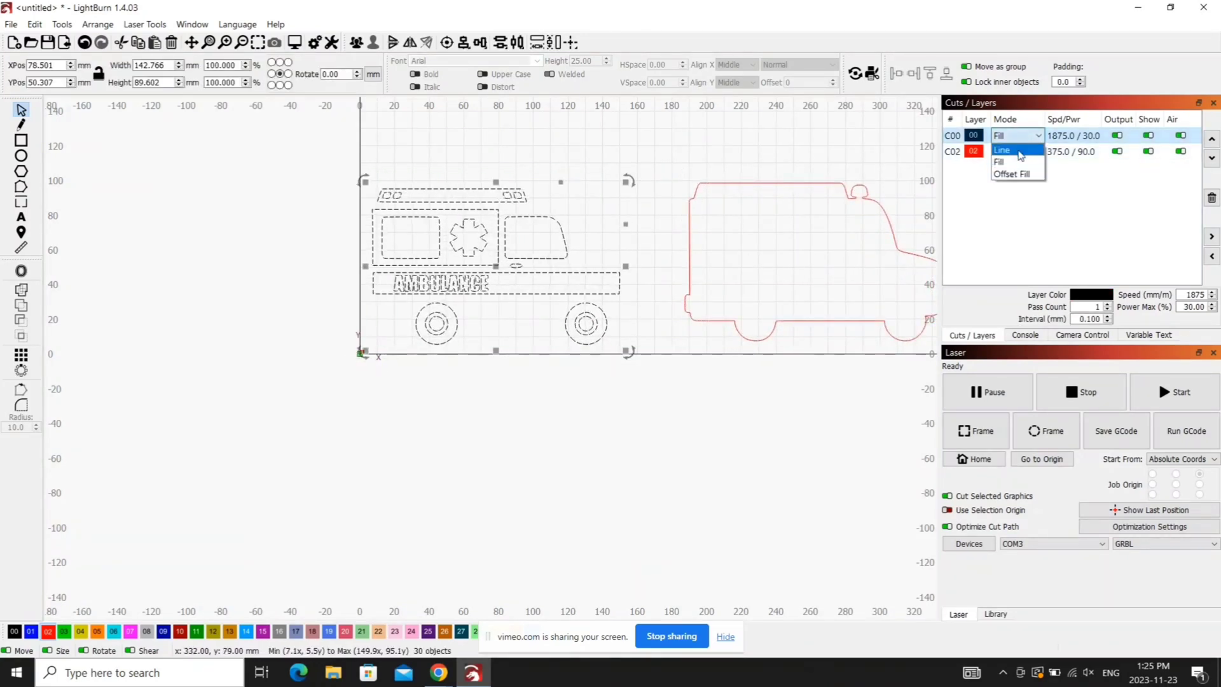
click(1004, 150)
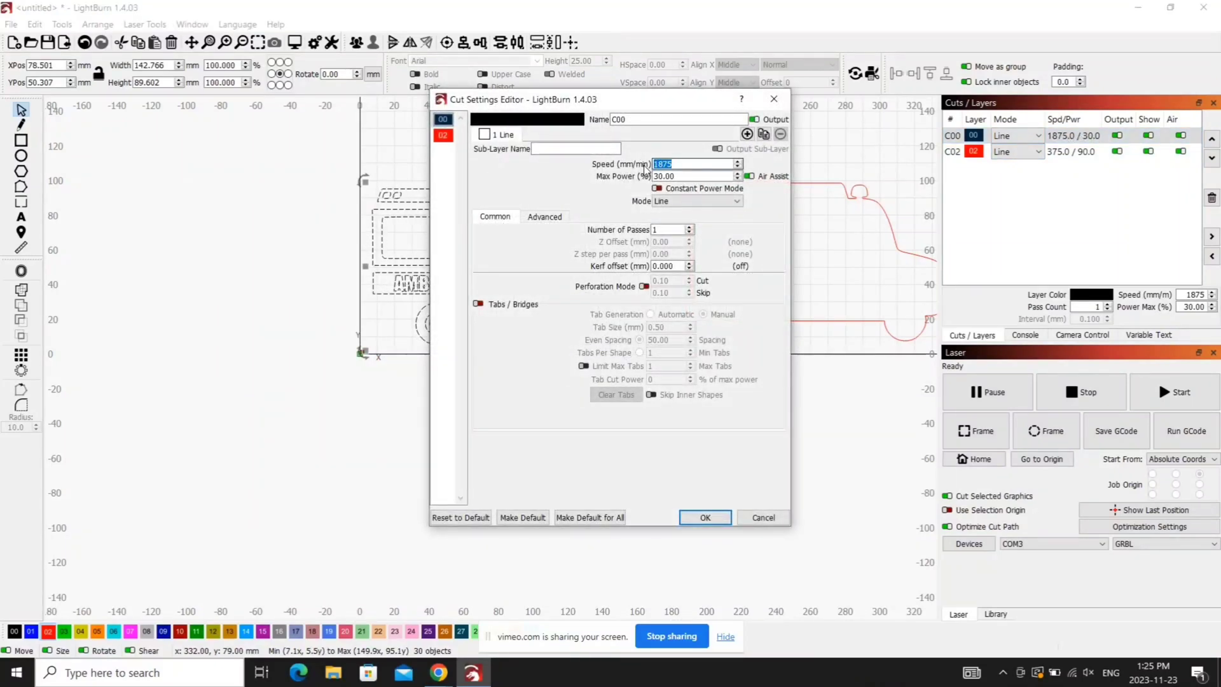
click(703, 518)
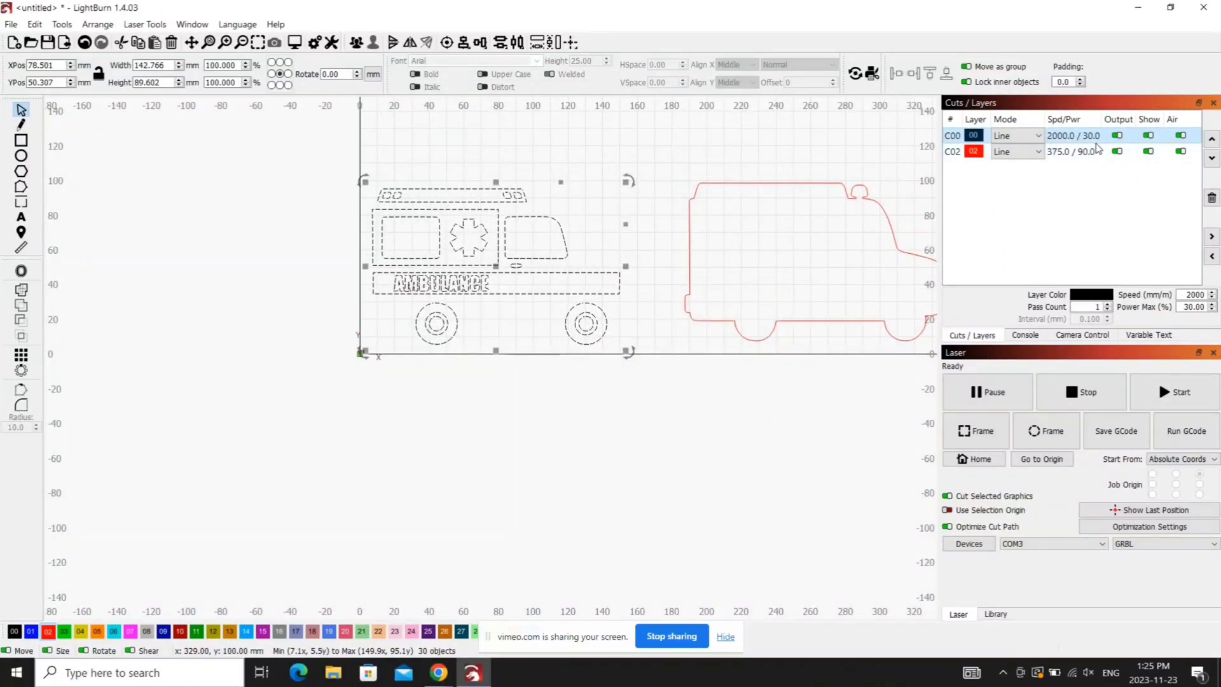
double_click(1002, 137)
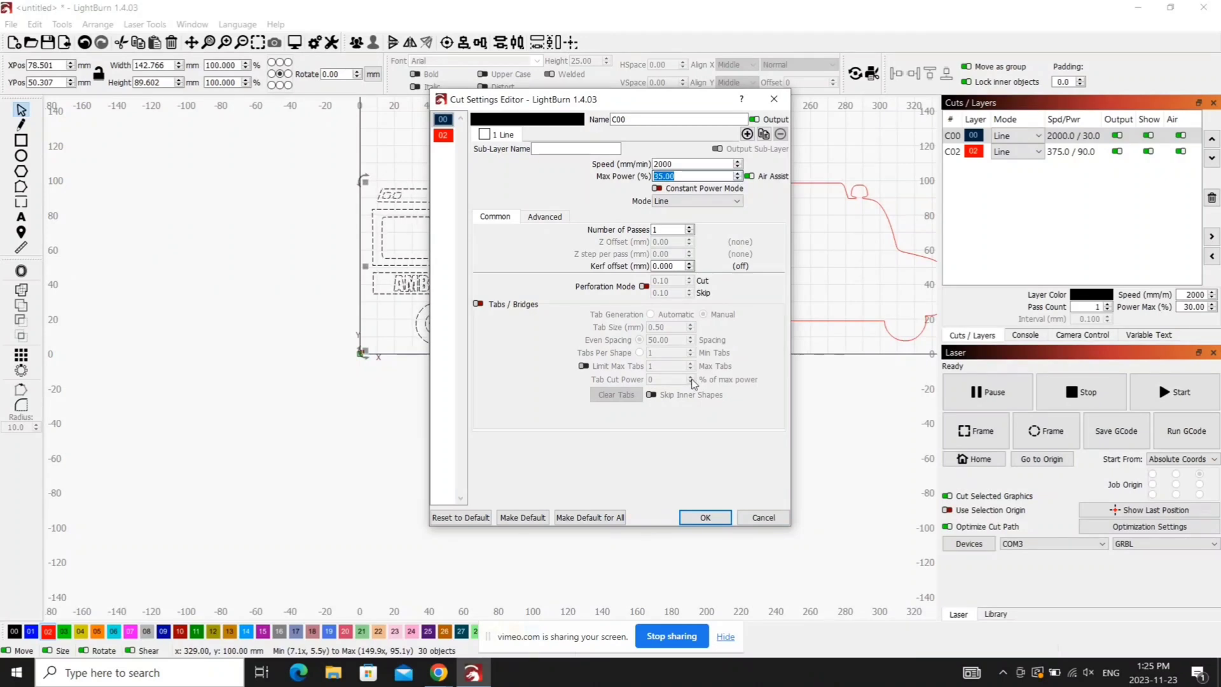
click(704, 518)
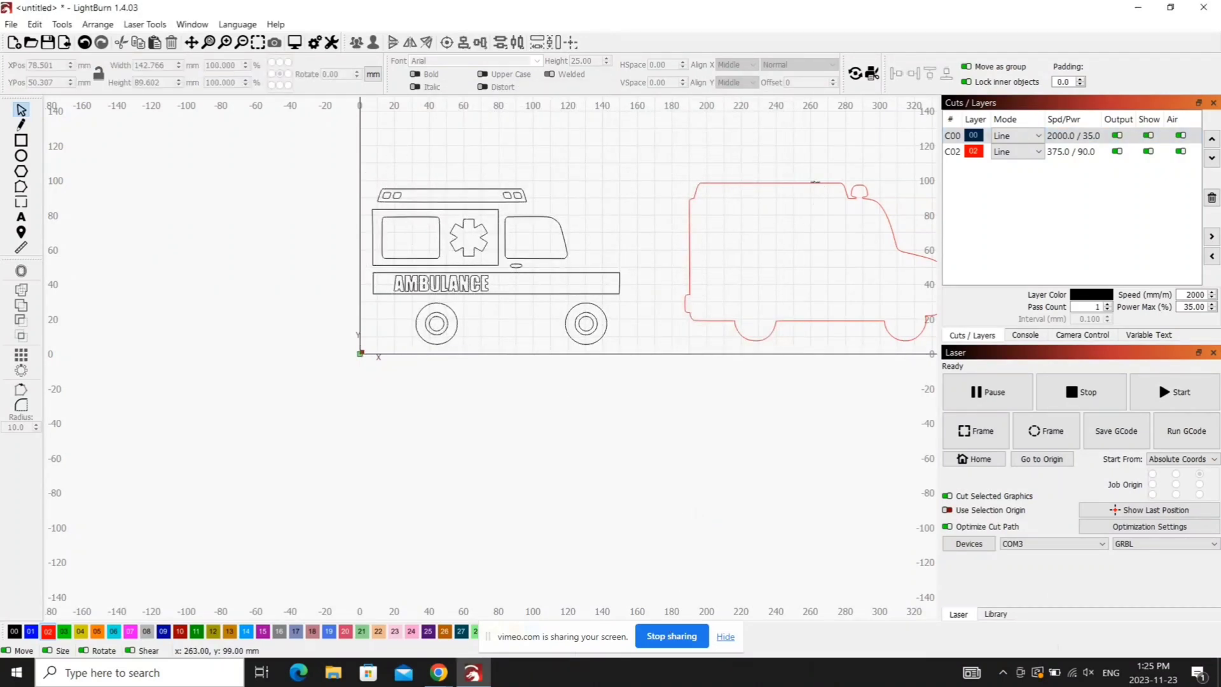
click(803, 257)
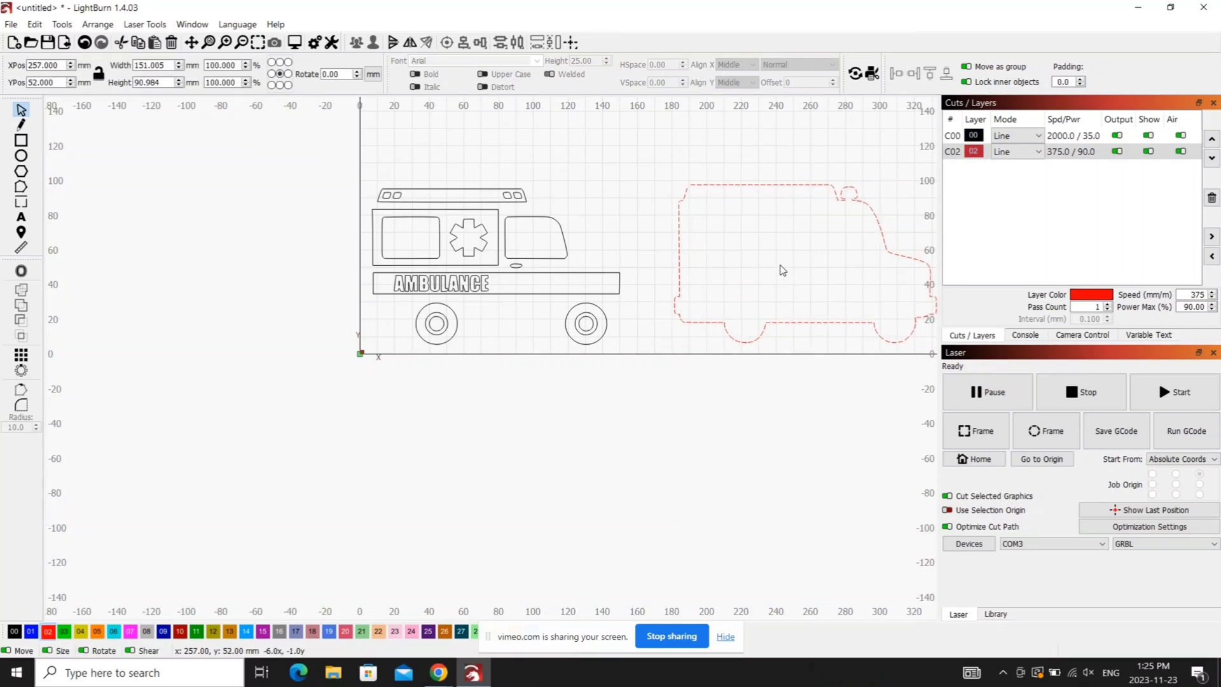
Move the red cut outline back around the ambulance's black engraved drawing.
drag(782, 269, 499, 270)
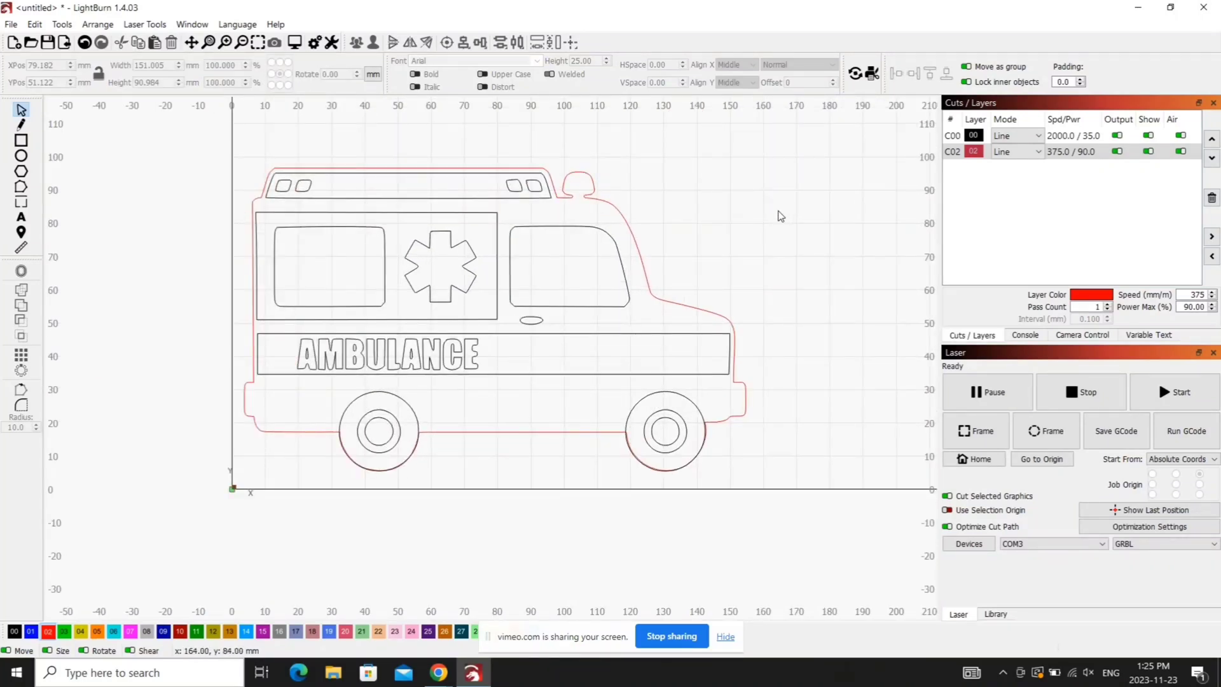
mouse_move(766, 208)
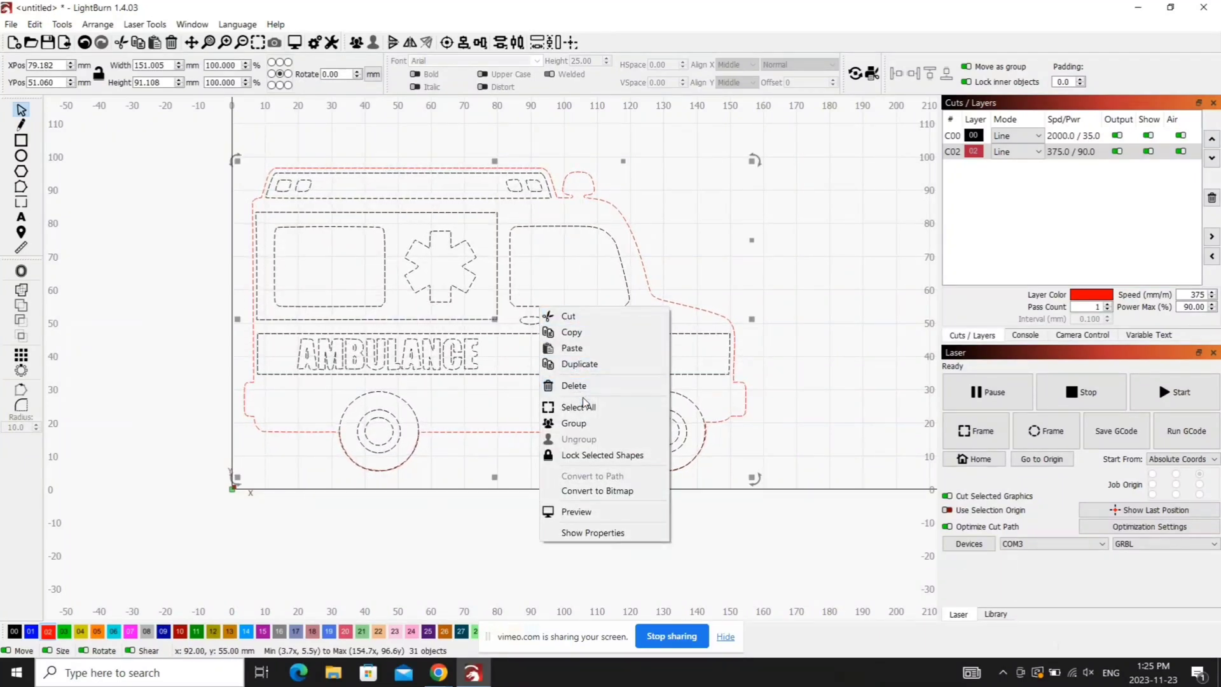
Group the red outline and engraving into one ambulance object and select it.
click(763, 338)
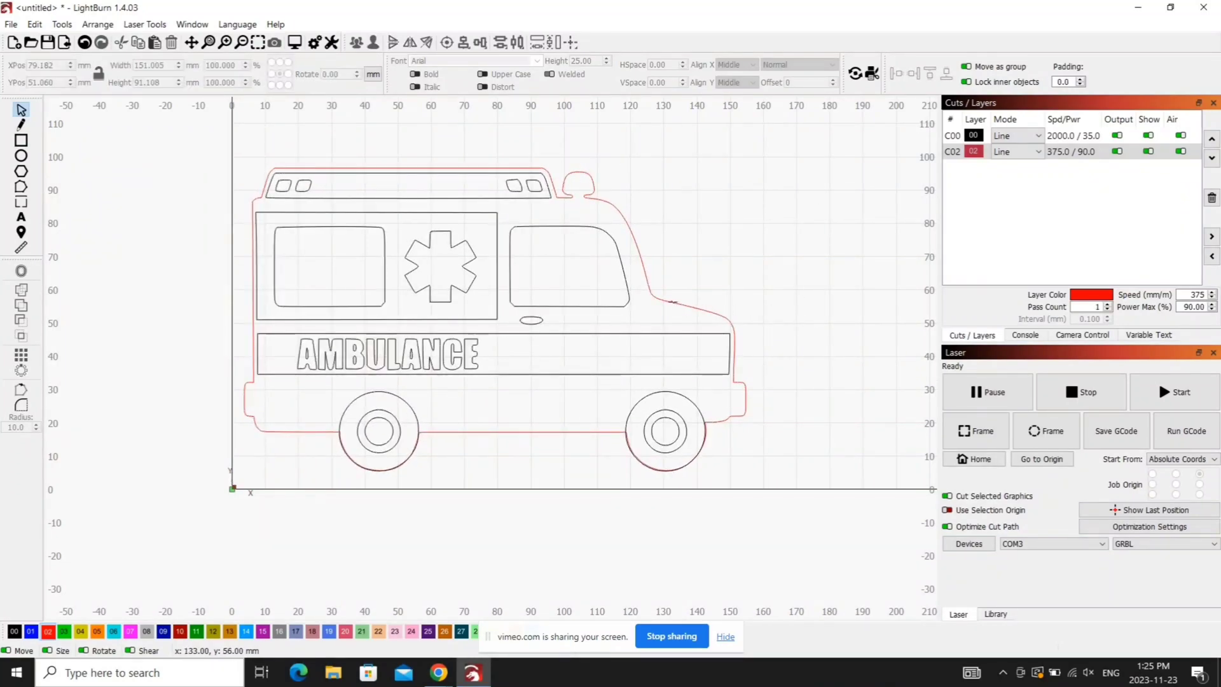
click(295, 41)
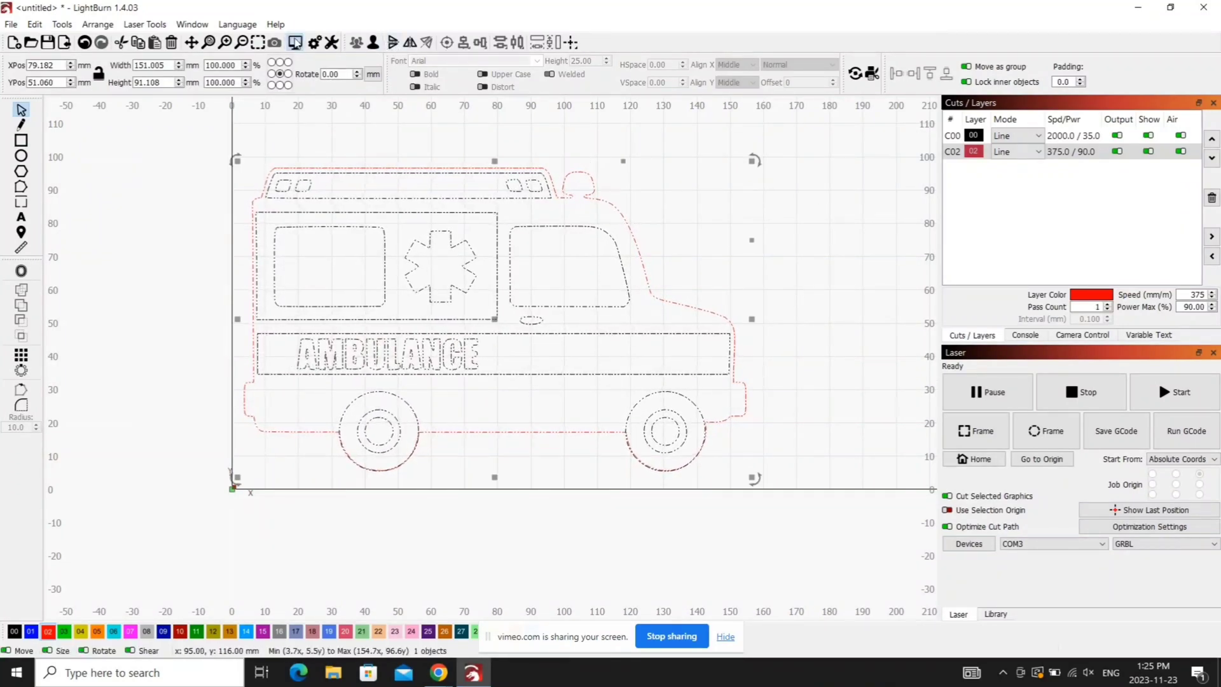
Preview the grouped job, playing the roughly 2:12 simulated run at raised speed, then close it.
click(295, 43)
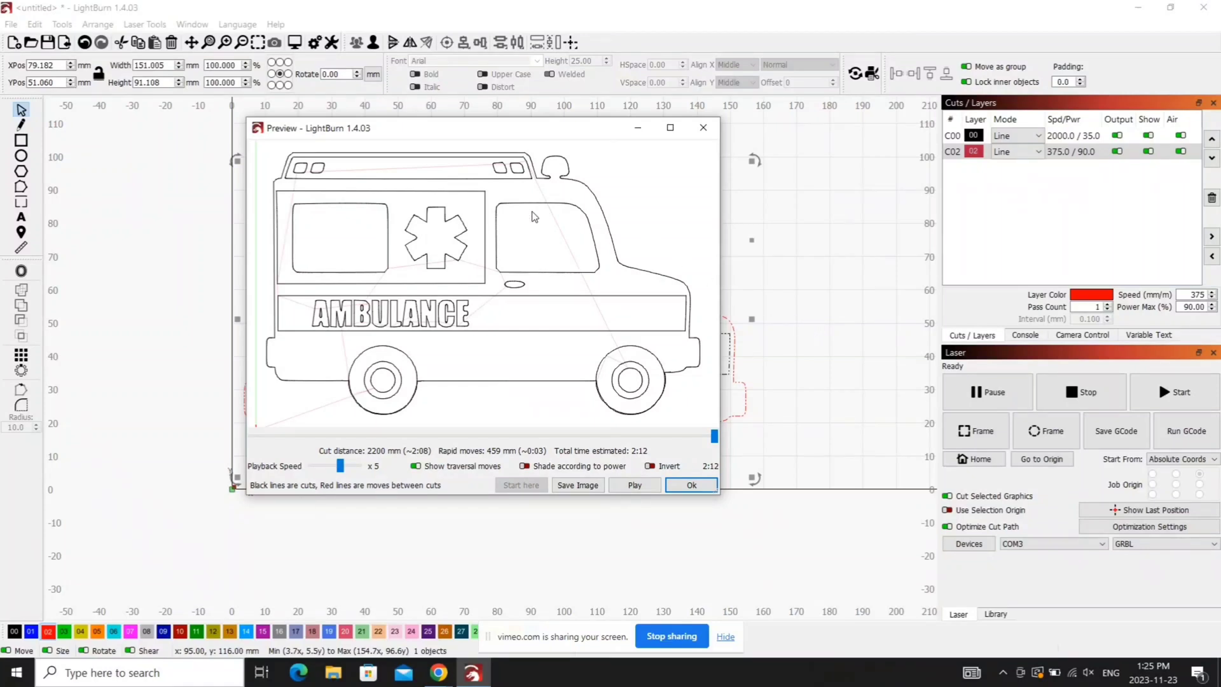
click(634, 485)
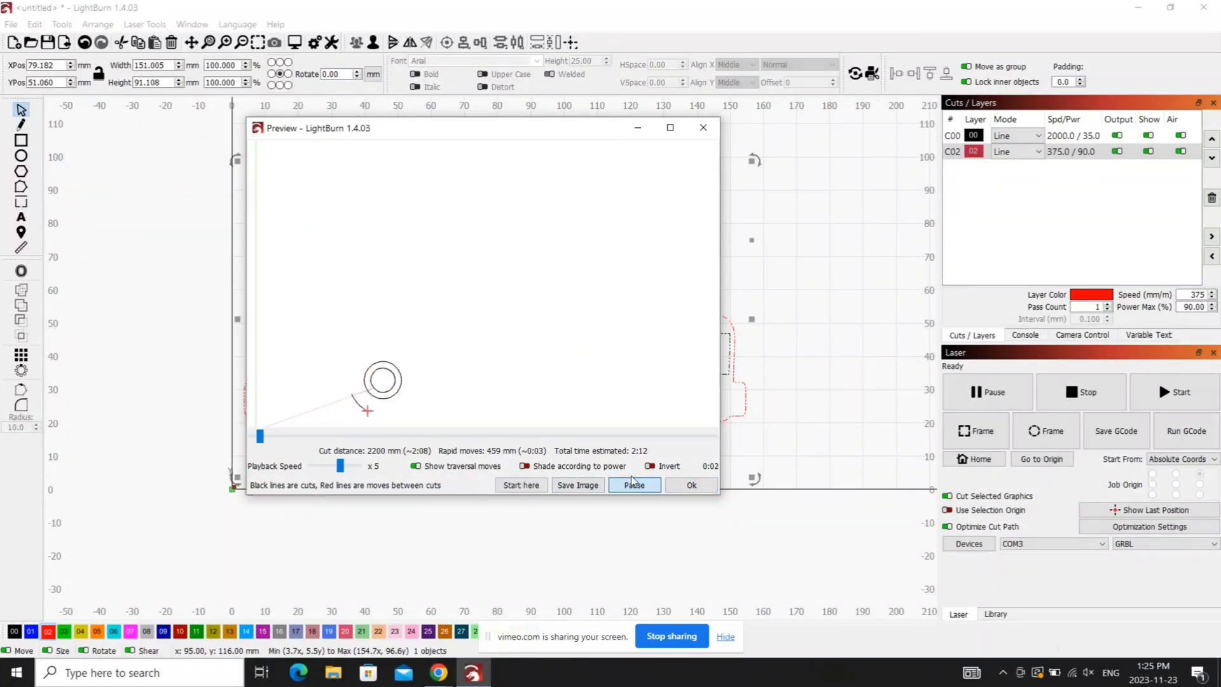
click(634, 485)
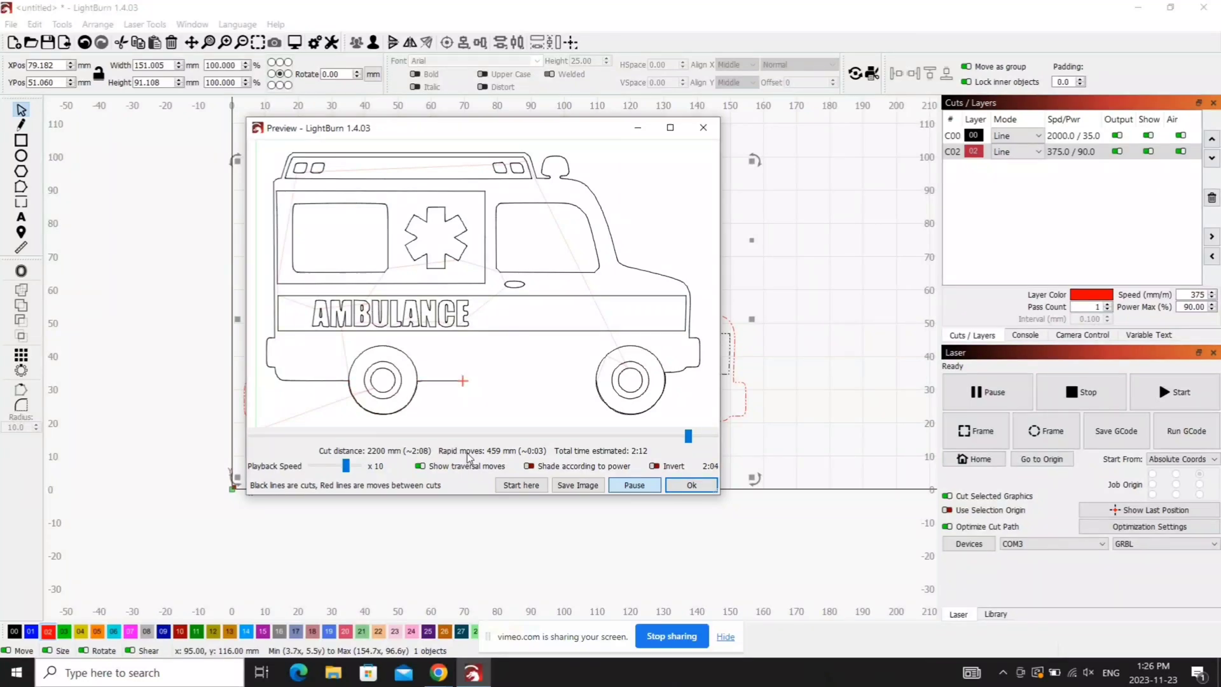
click(634, 485)
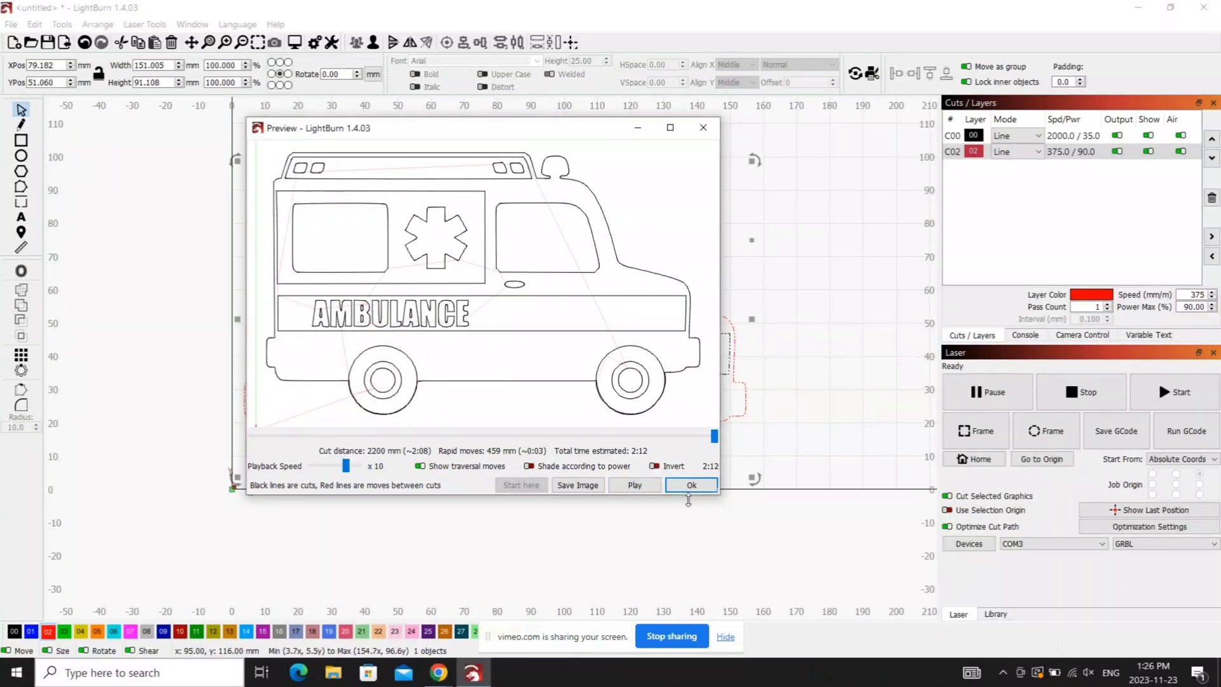
click(691, 485)
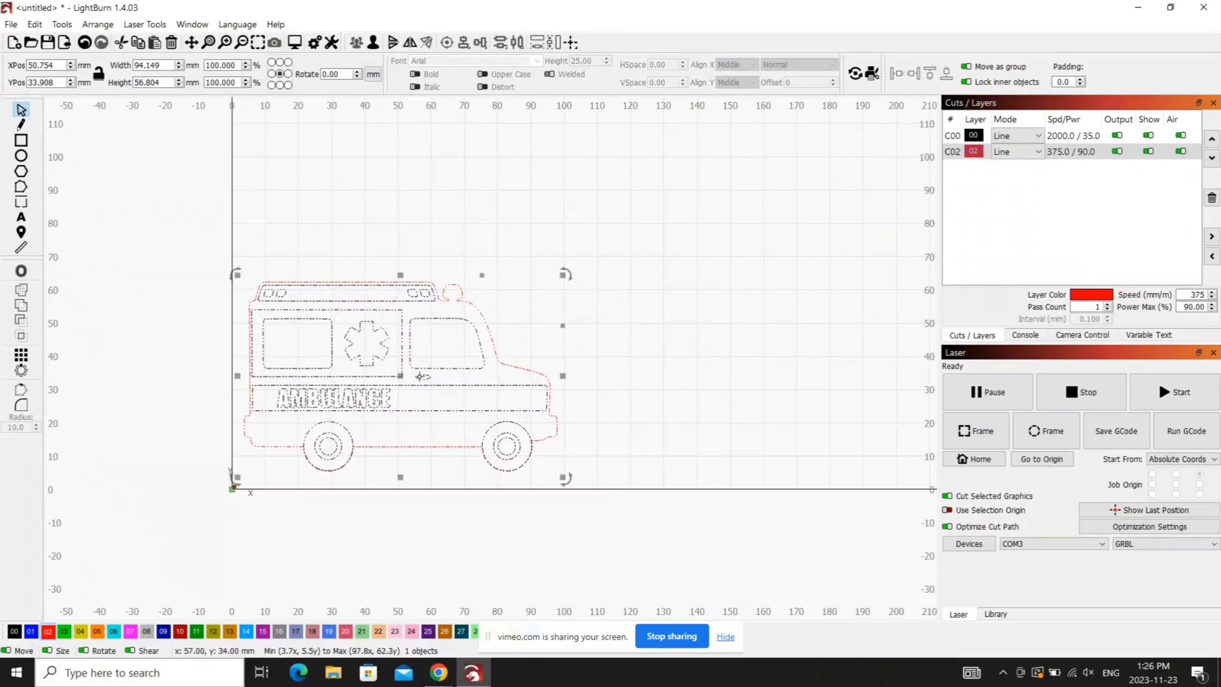
Move the shrunken 94 × 57 mm ambulance group down against the bottom-left origin.
drag(400, 377, 399, 393)
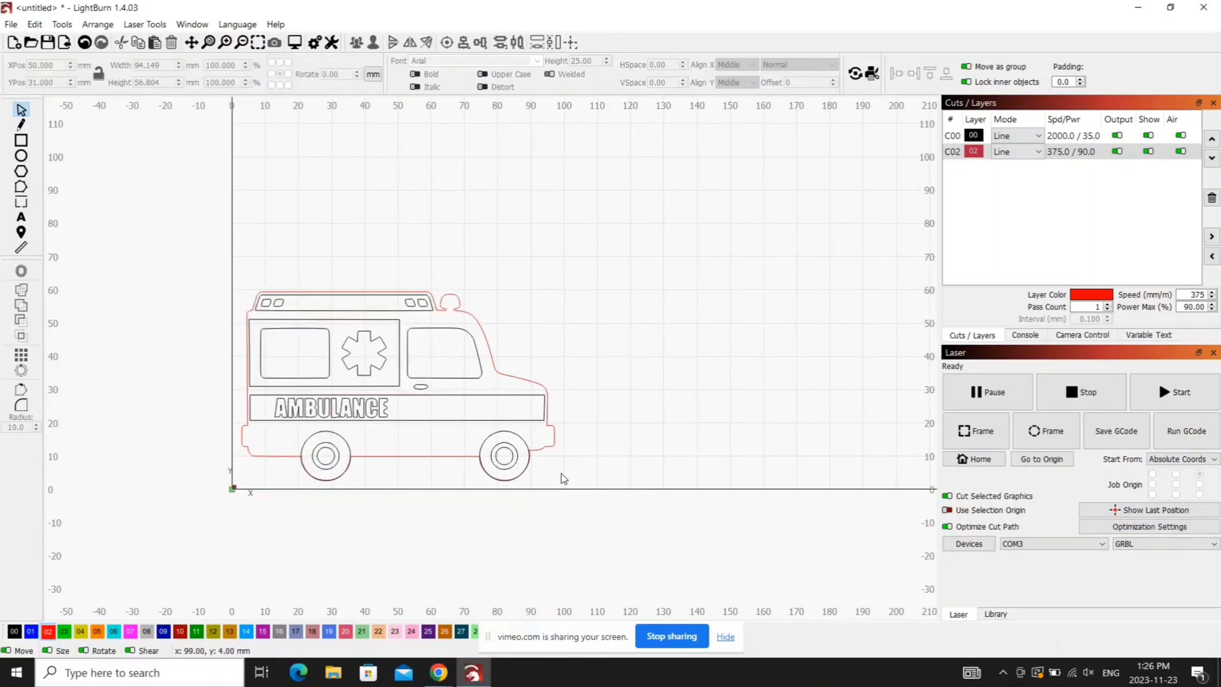
mouse_move(570, 181)
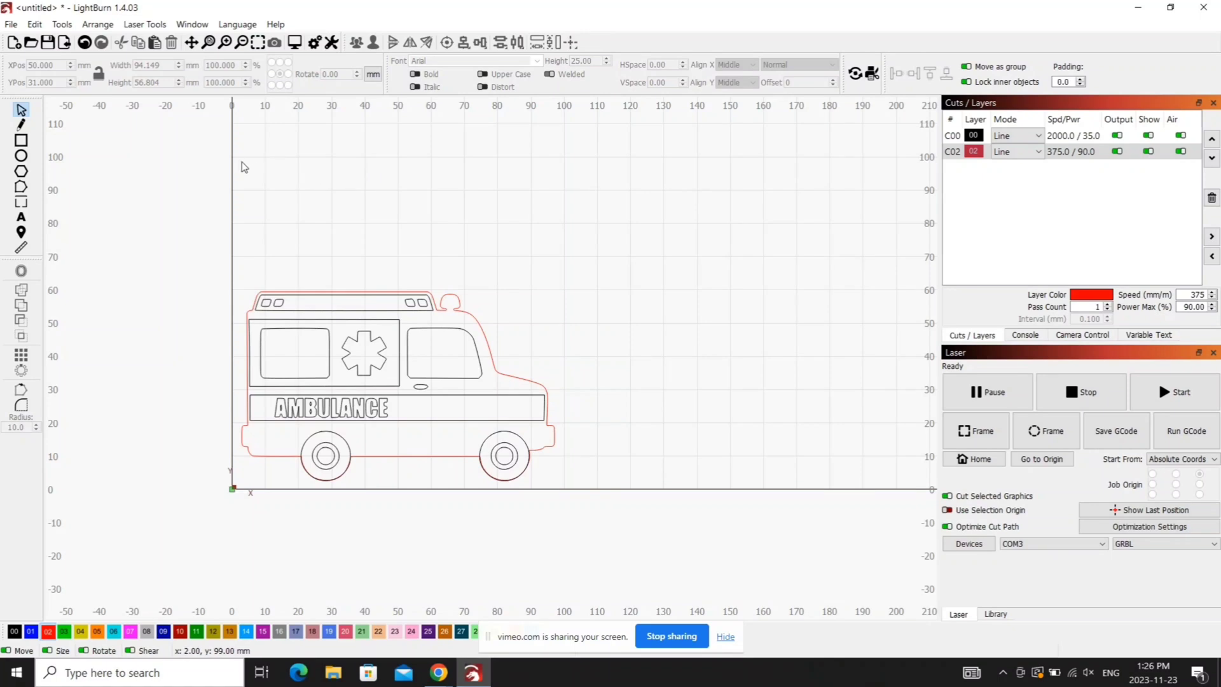
mouse_move(301, 394)
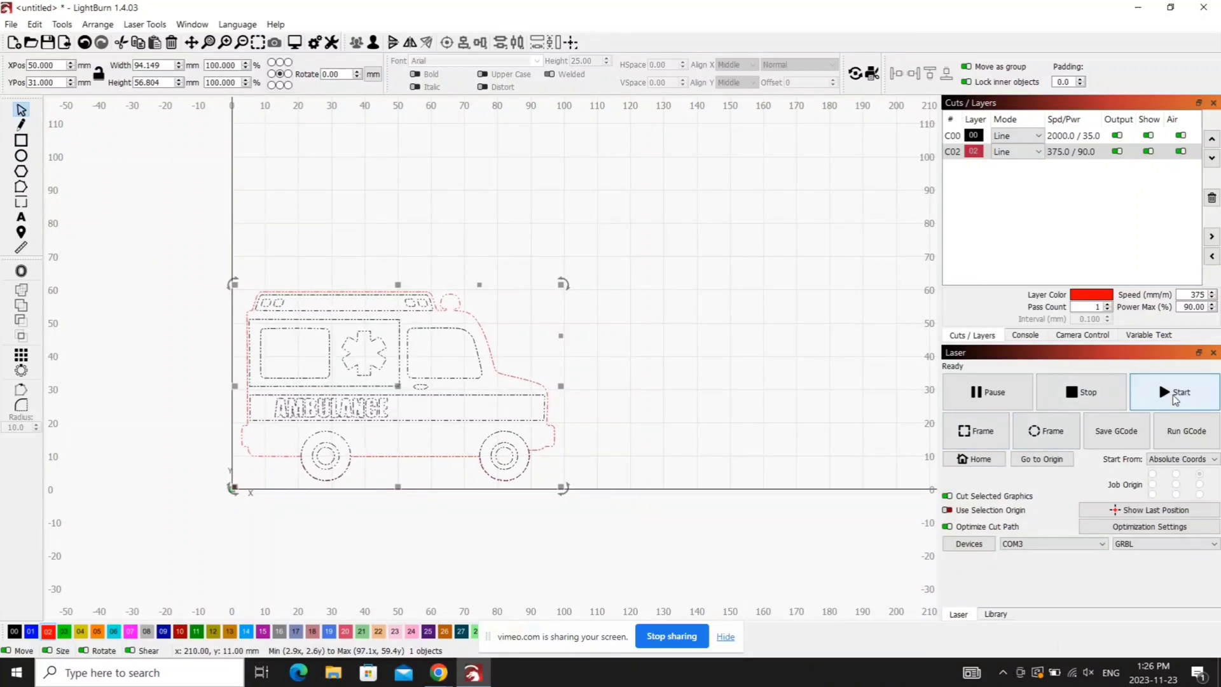
mouse_move(1174, 397)
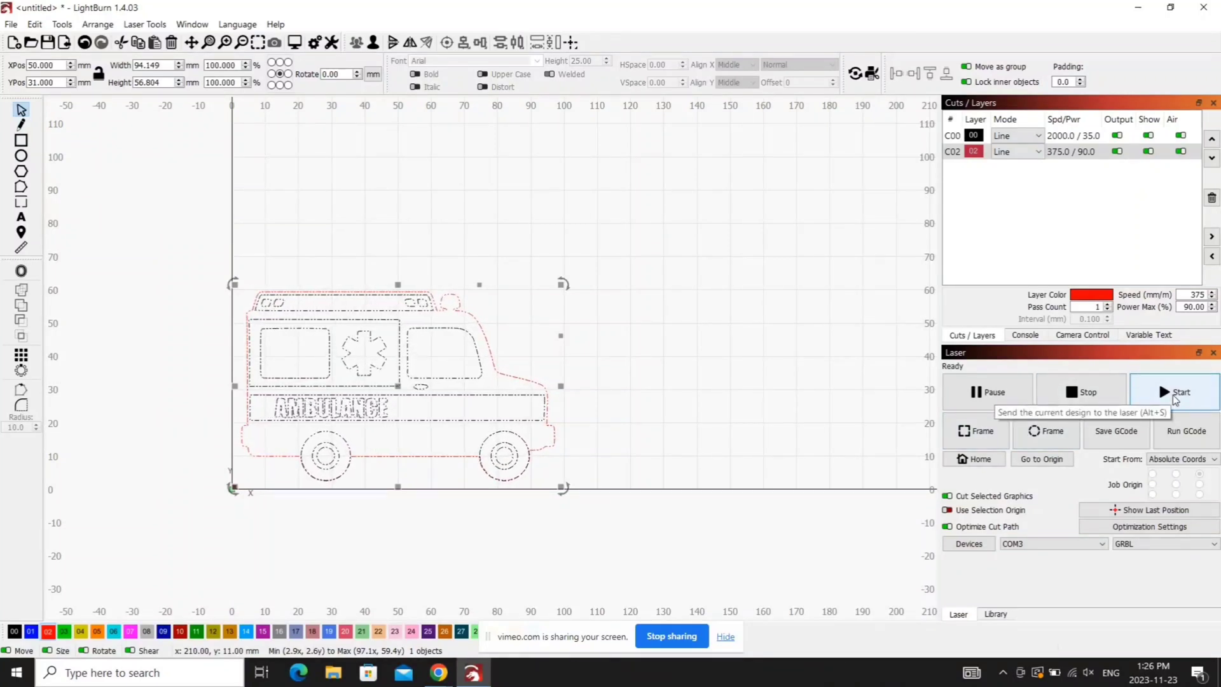